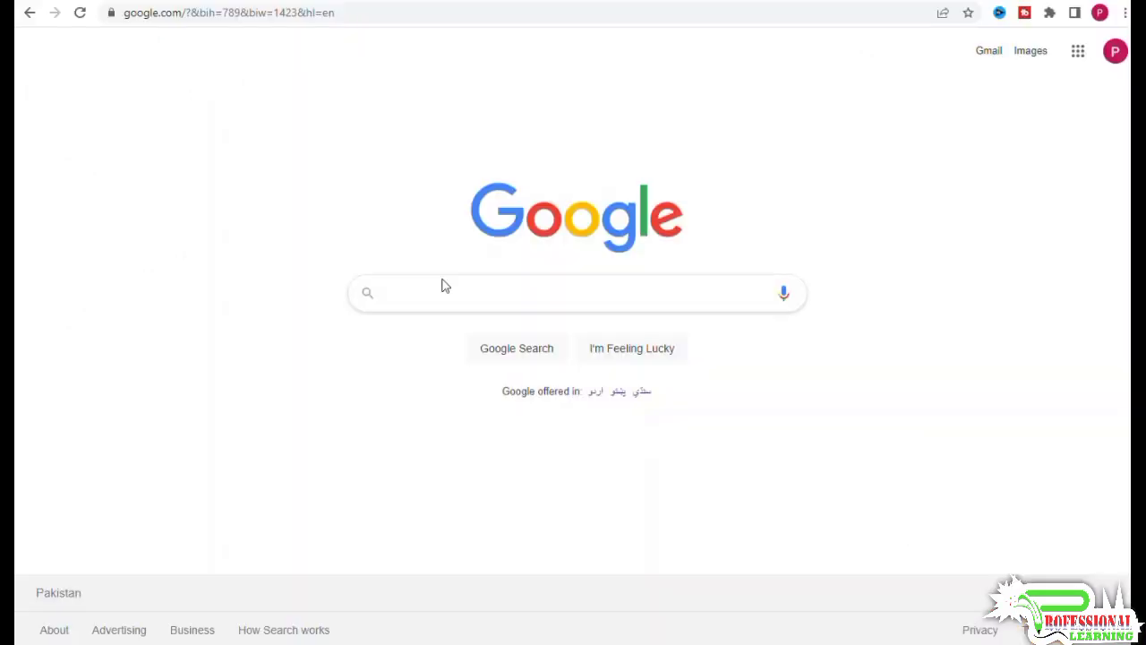
Enter the query 'home insurance quotes' into the Google search box without submitting
text(h)
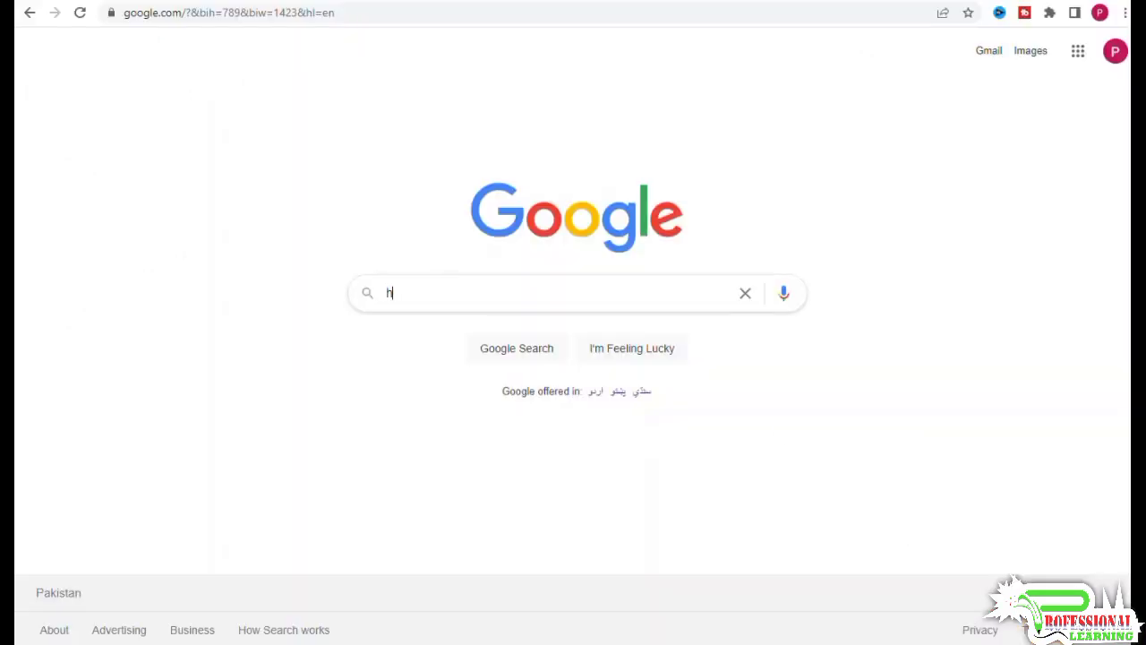
text(ome i)
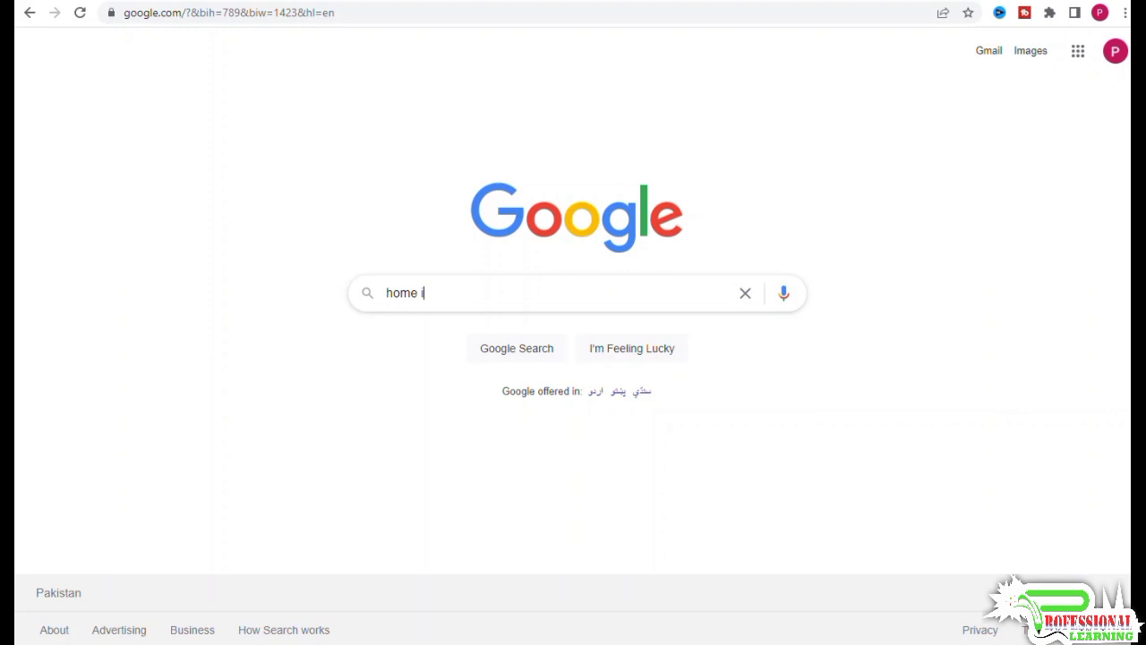
text(nsurance)
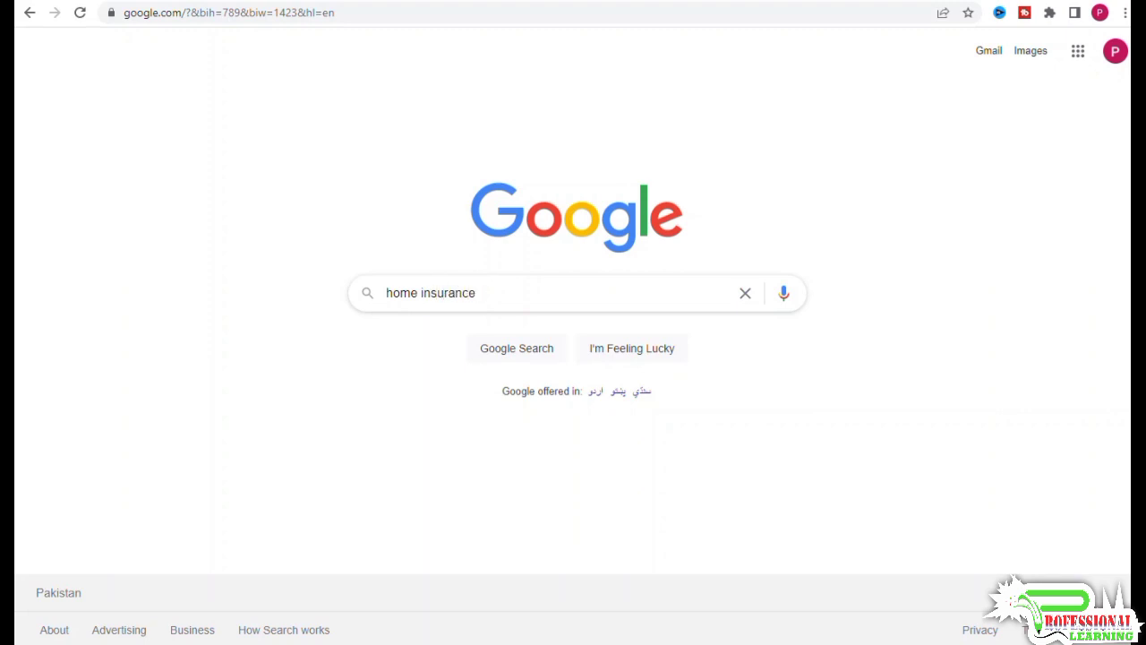
text(quotes)
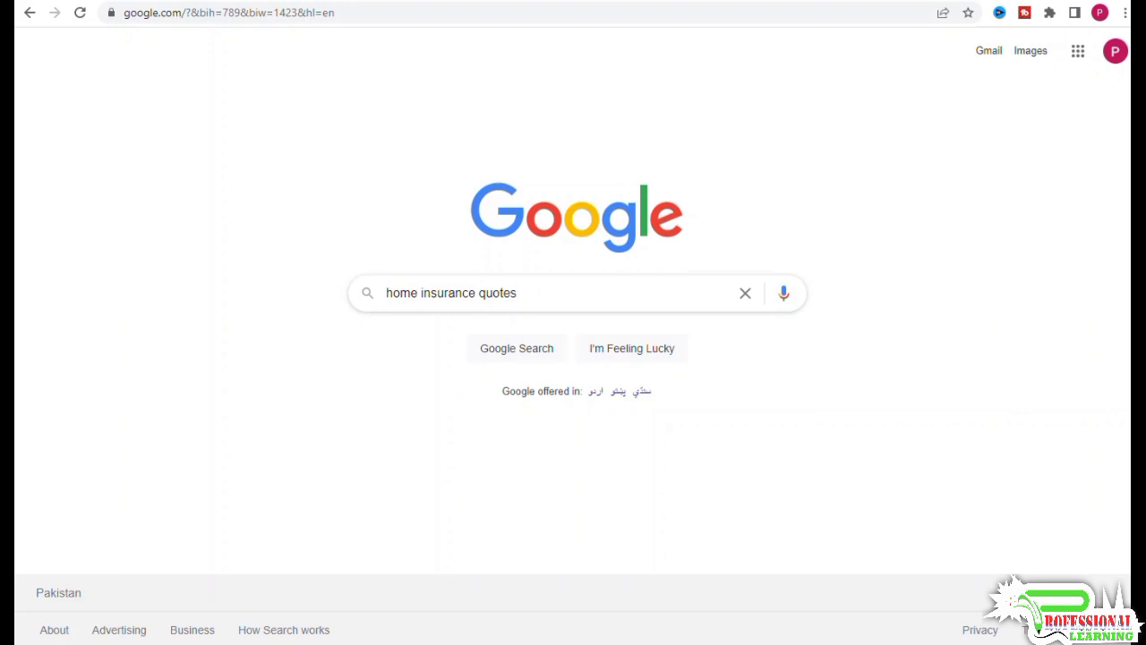
Run the search and scroll to the organic insurer results (Investopedia, GEICO, Allstate, MoneySuperMarket)
click(537, 294)
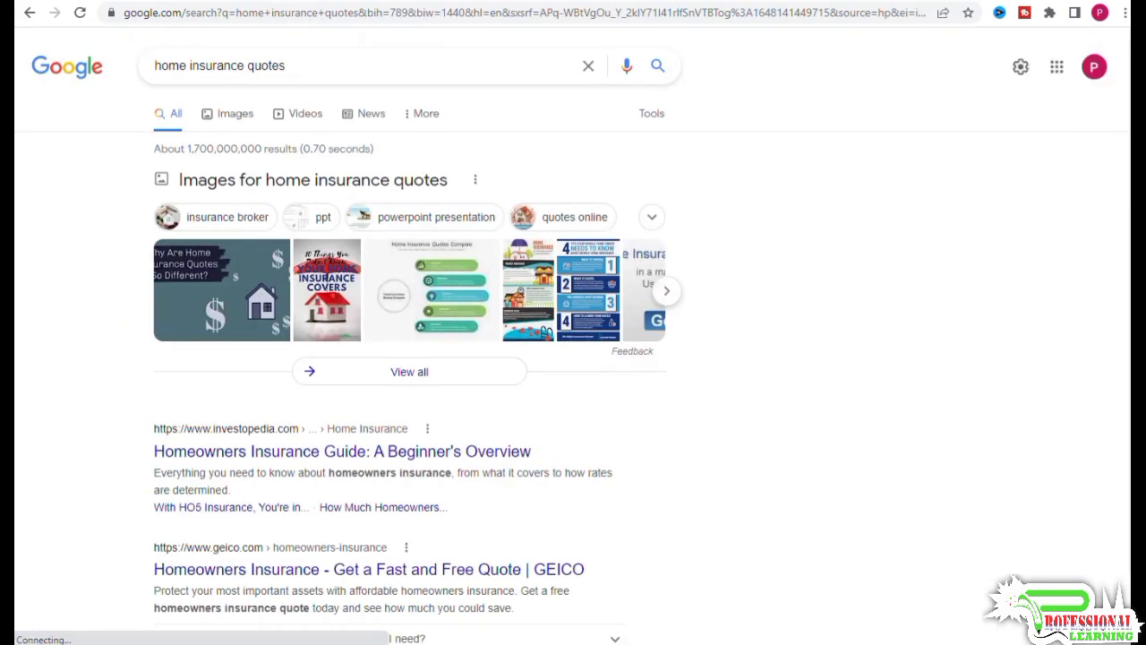
scroll(down, 3)
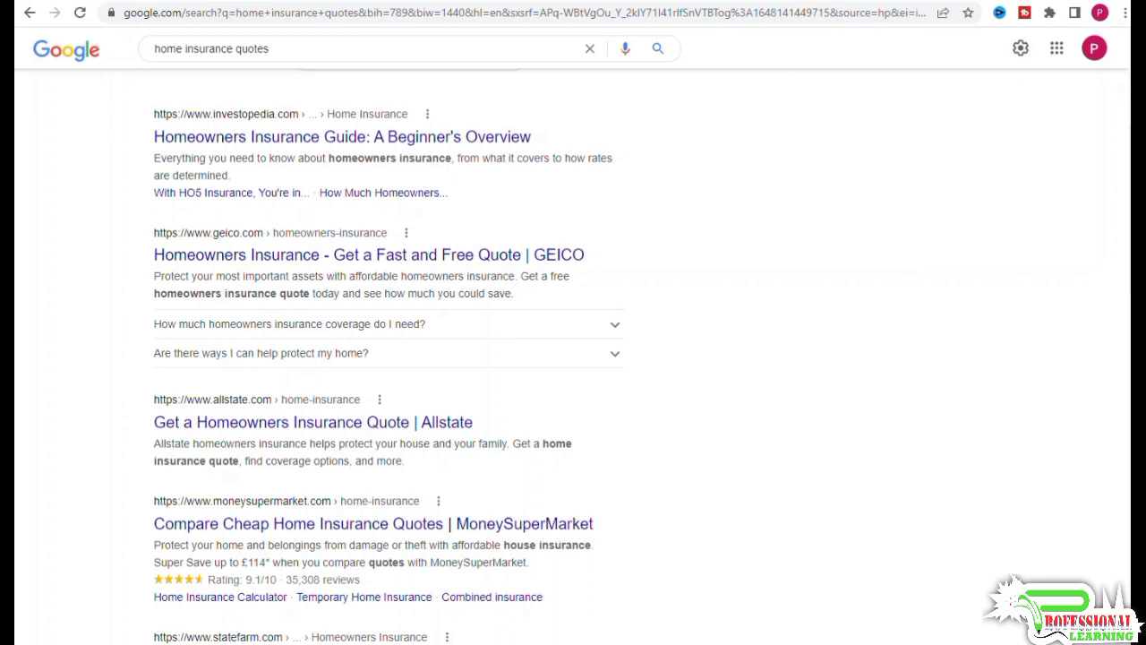
mouse_move(412, 260)
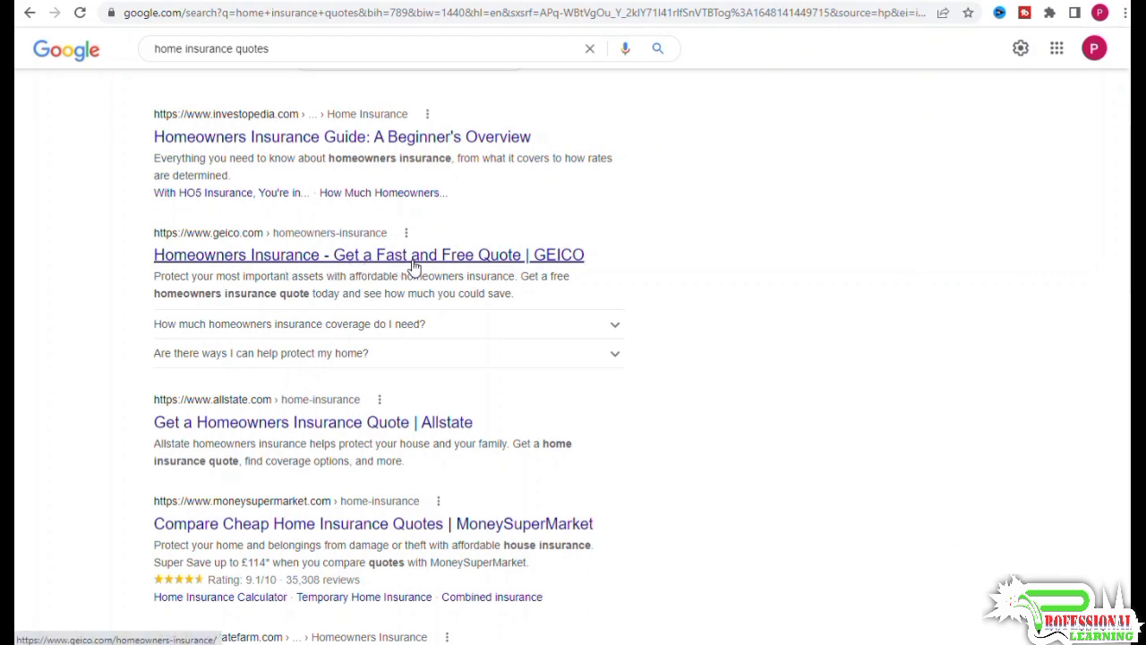
mouse_move(697, 315)
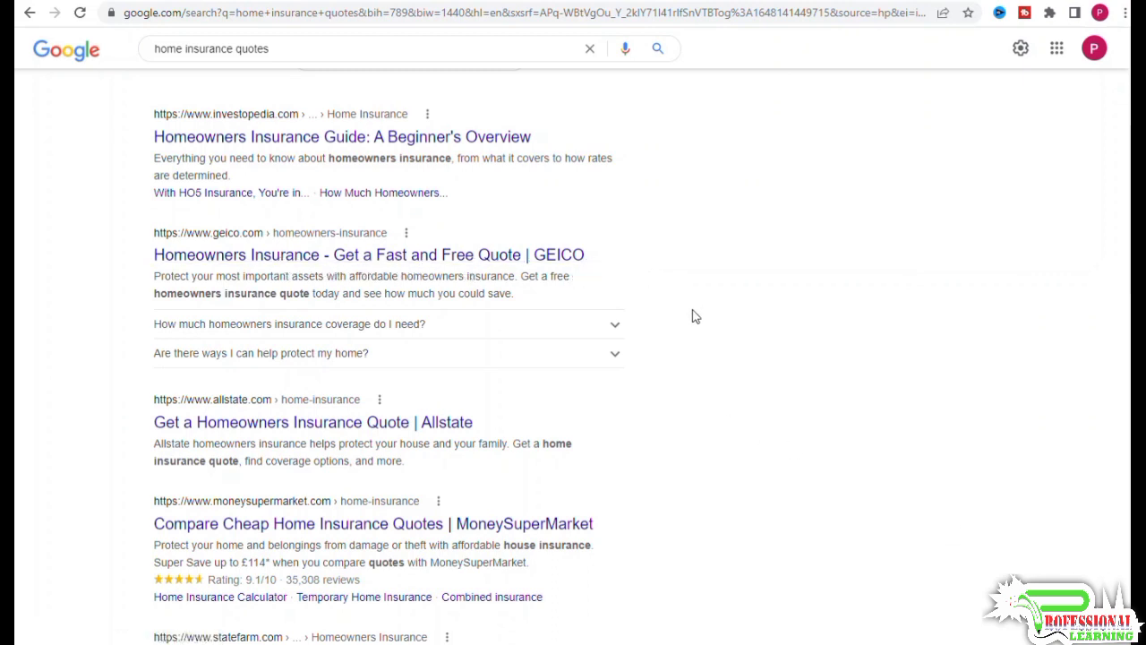
mouse_move(691, 349)
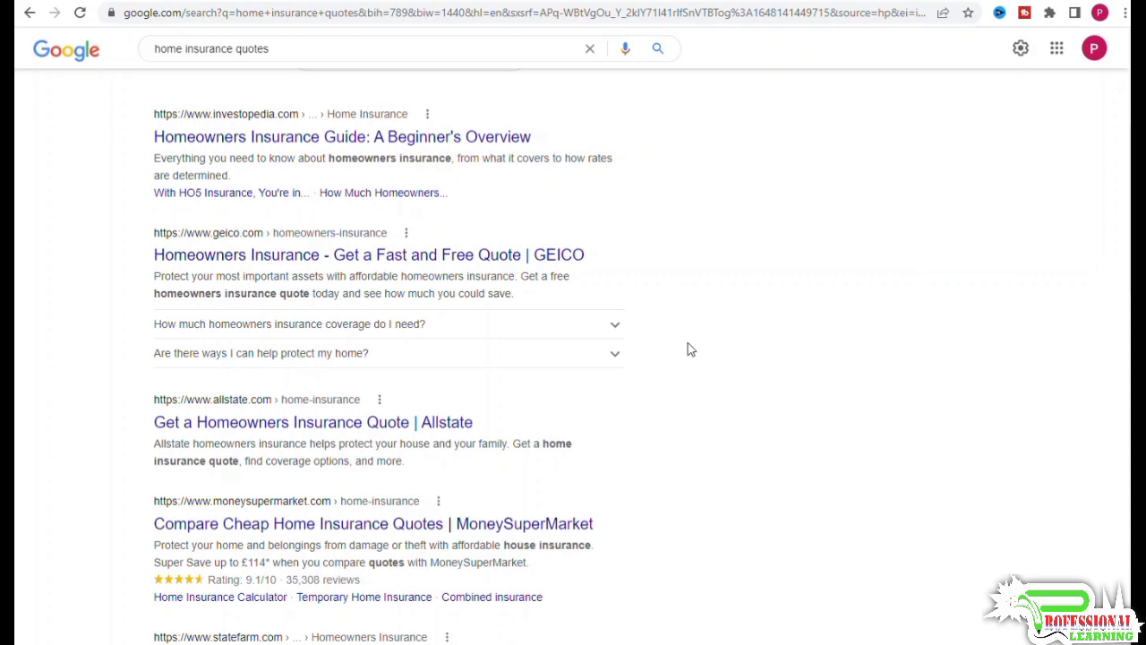
mouse_move(691, 355)
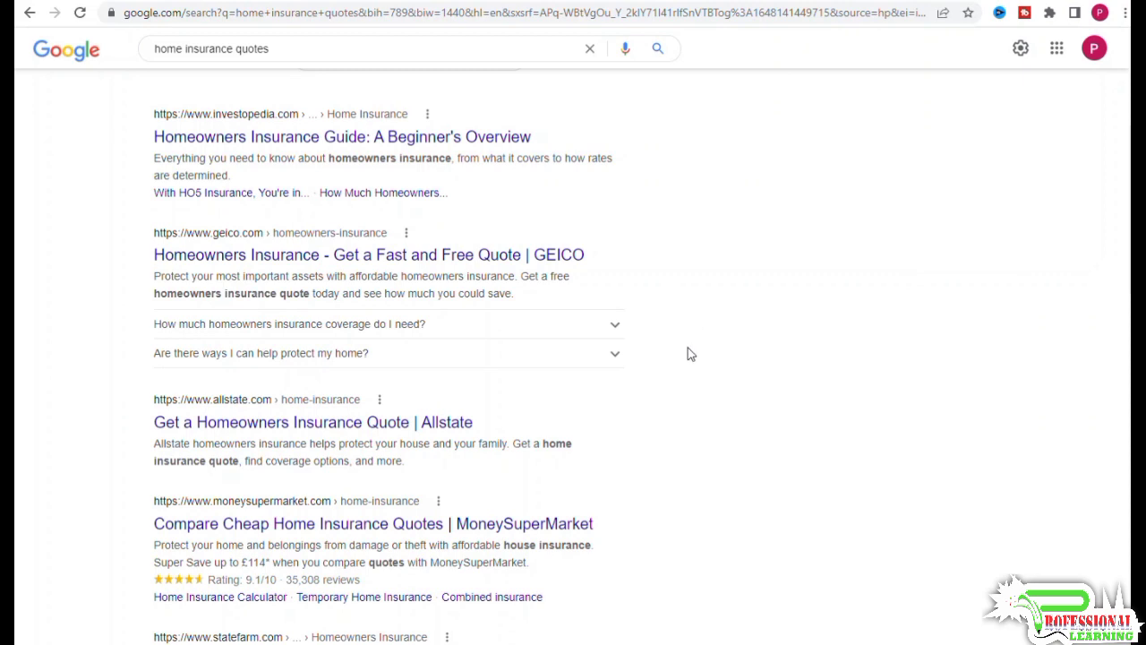
mouse_move(361, 530)
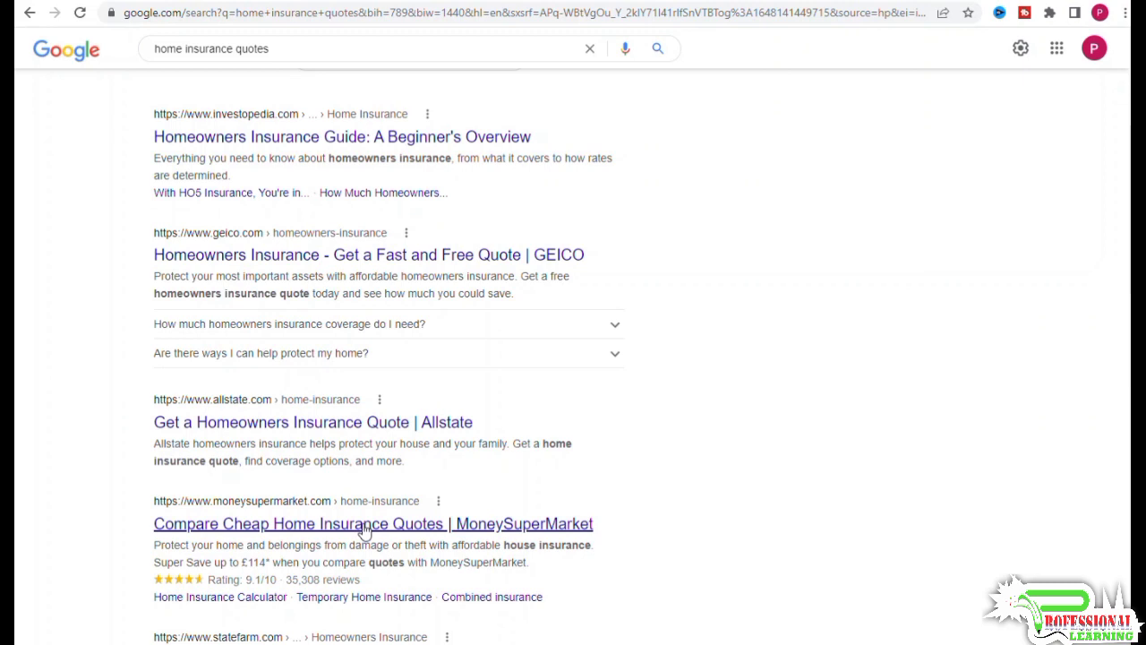
mouse_move(602, 501)
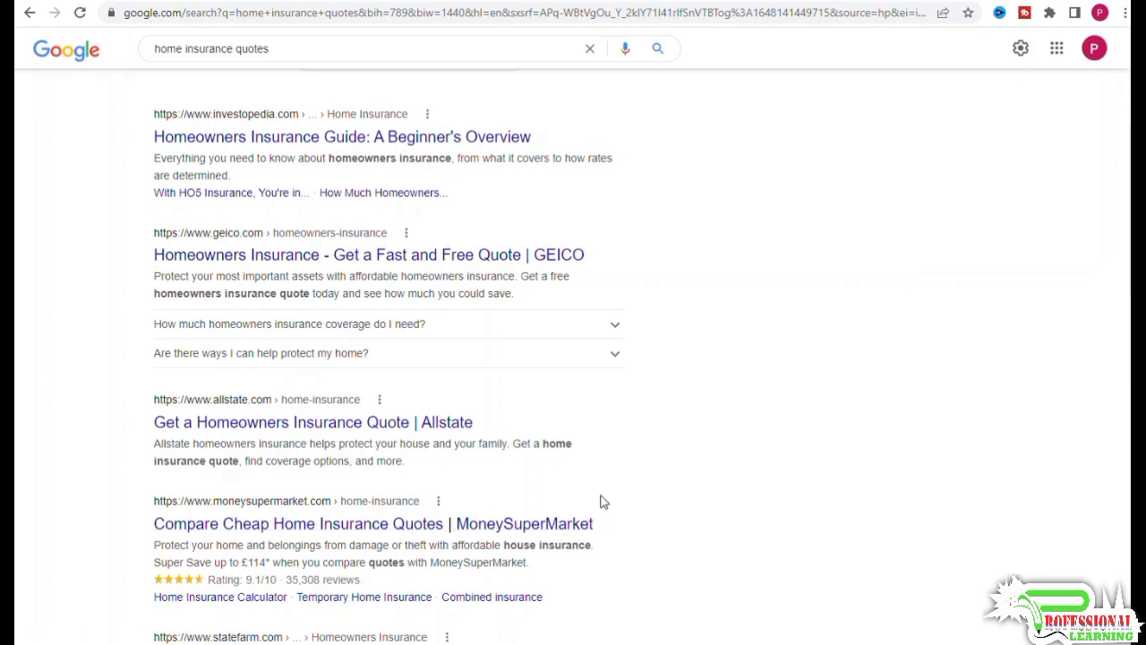
mouse_move(598, 500)
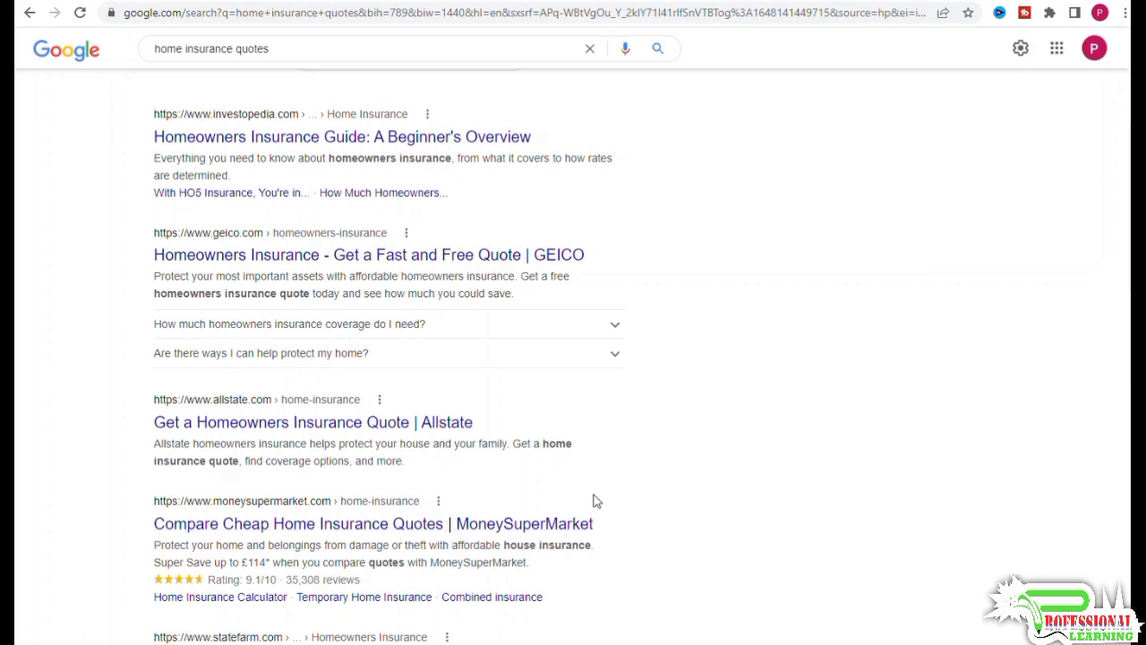
scroll(down, 3)
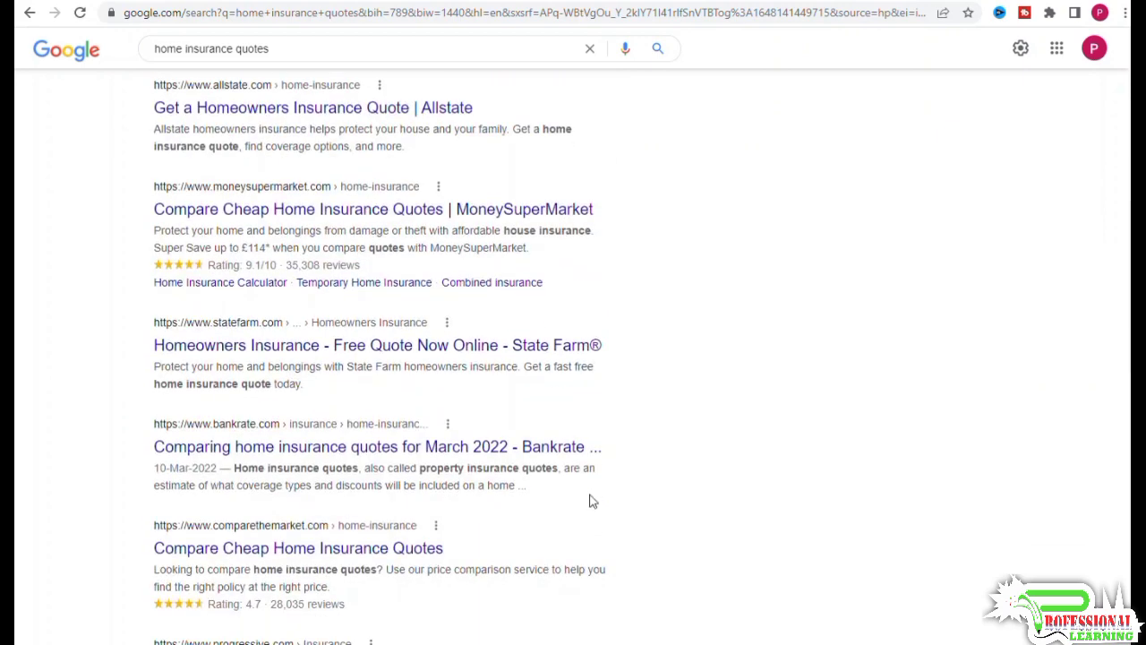
scroll(down, 3)
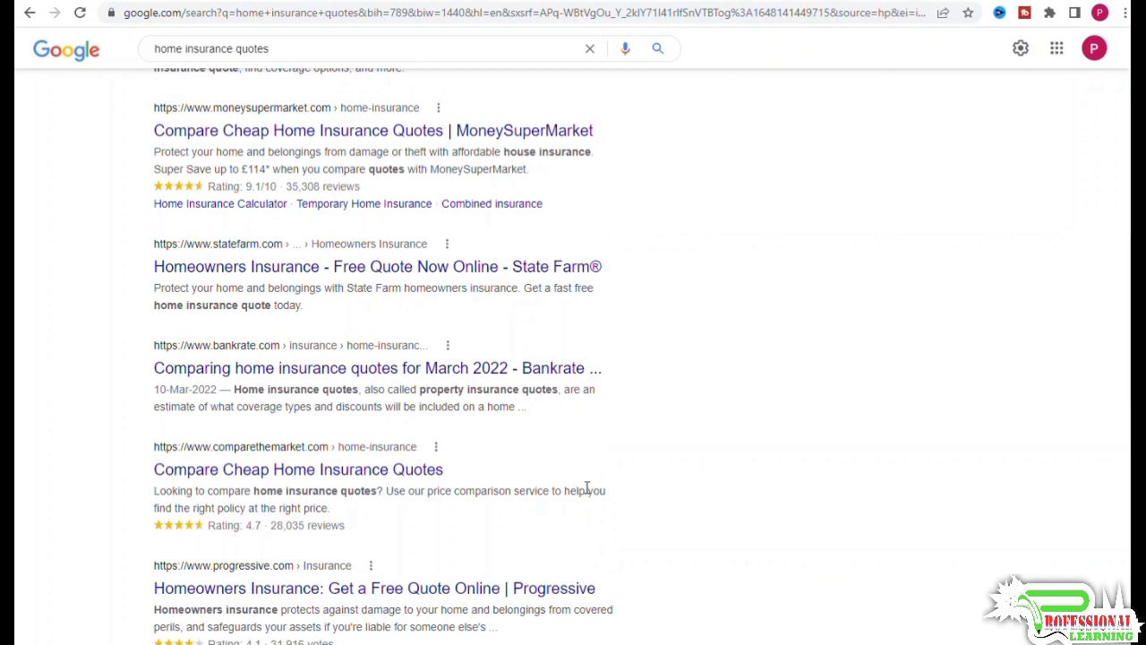
mouse_move(584, 490)
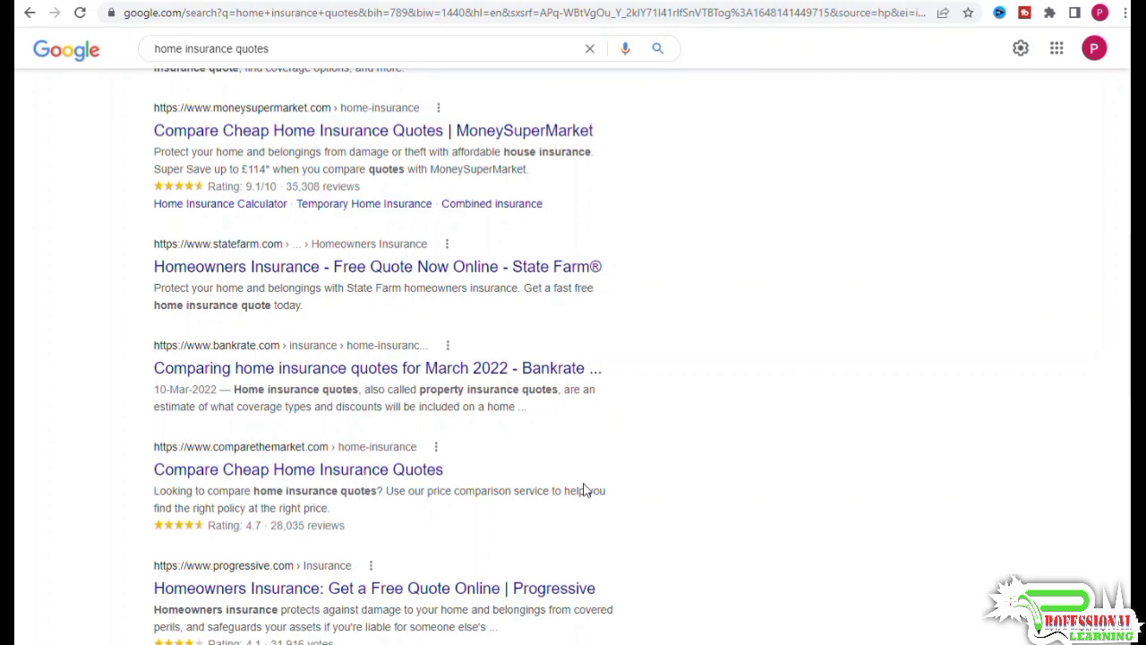
mouse_move(557, 487)
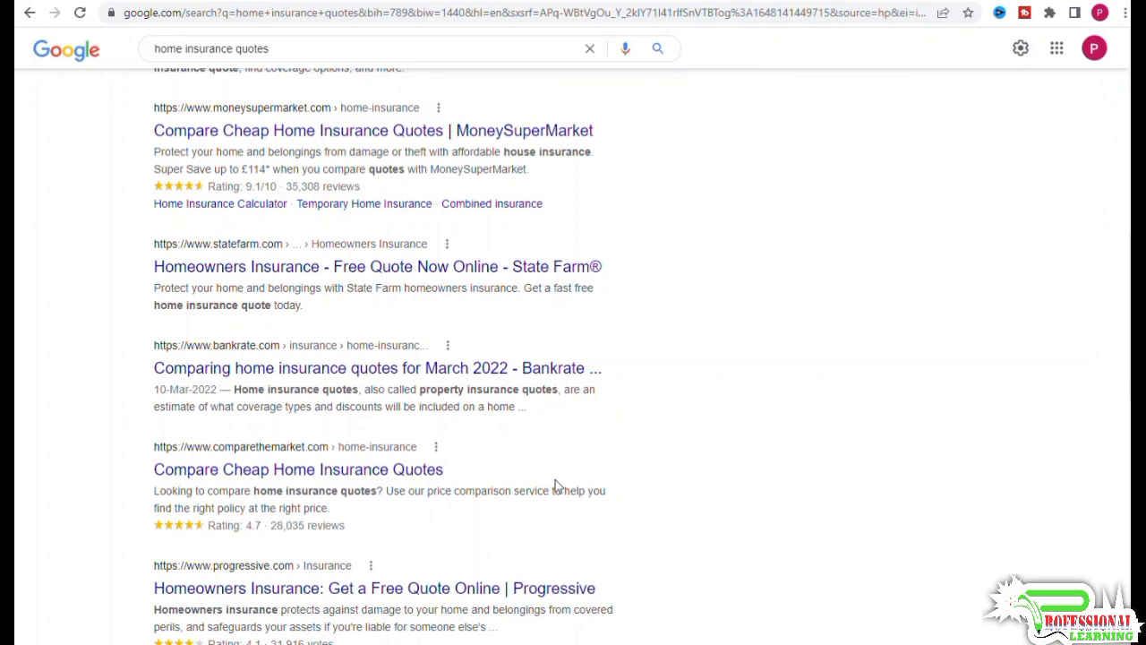
scroll(down, 3)
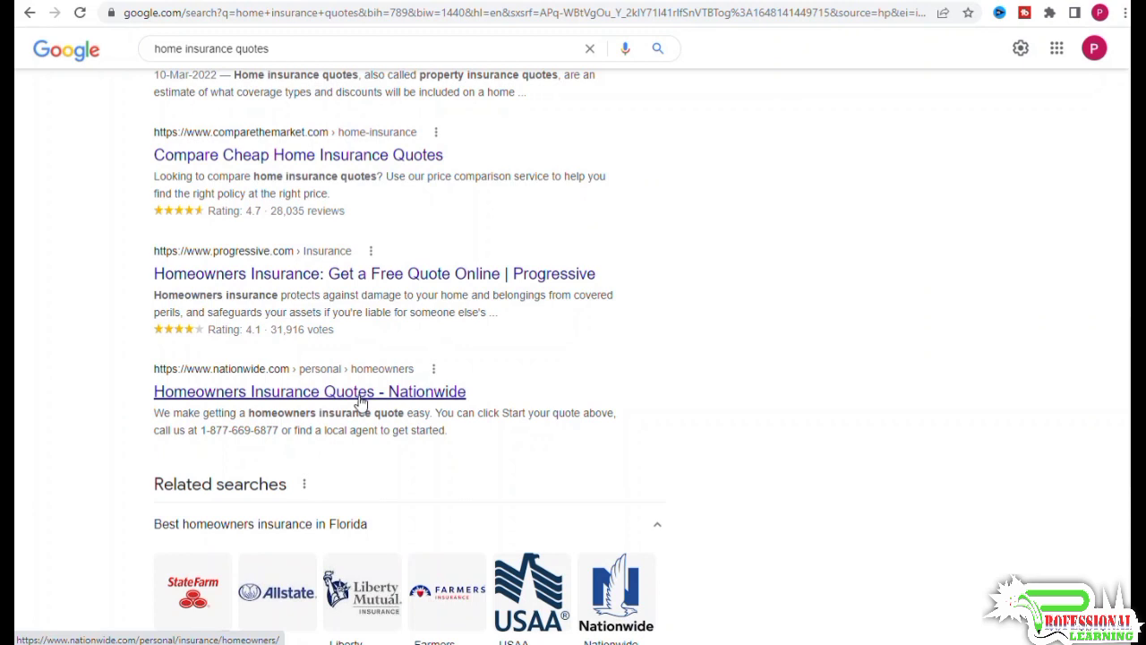
mouse_move(344, 394)
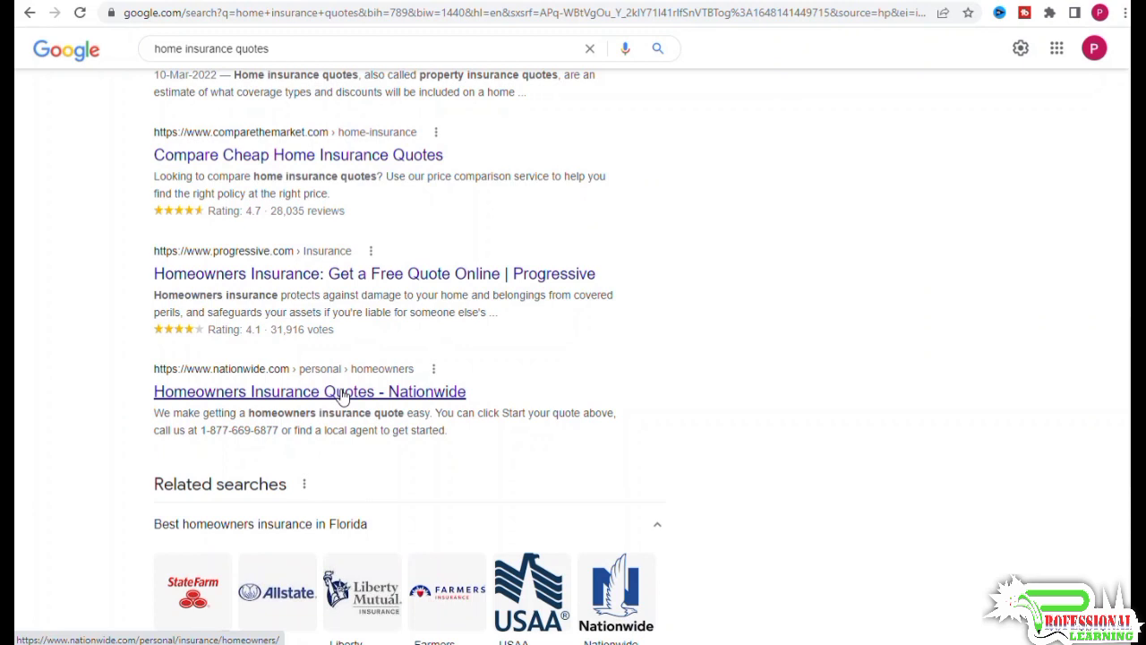
mouse_move(339, 412)
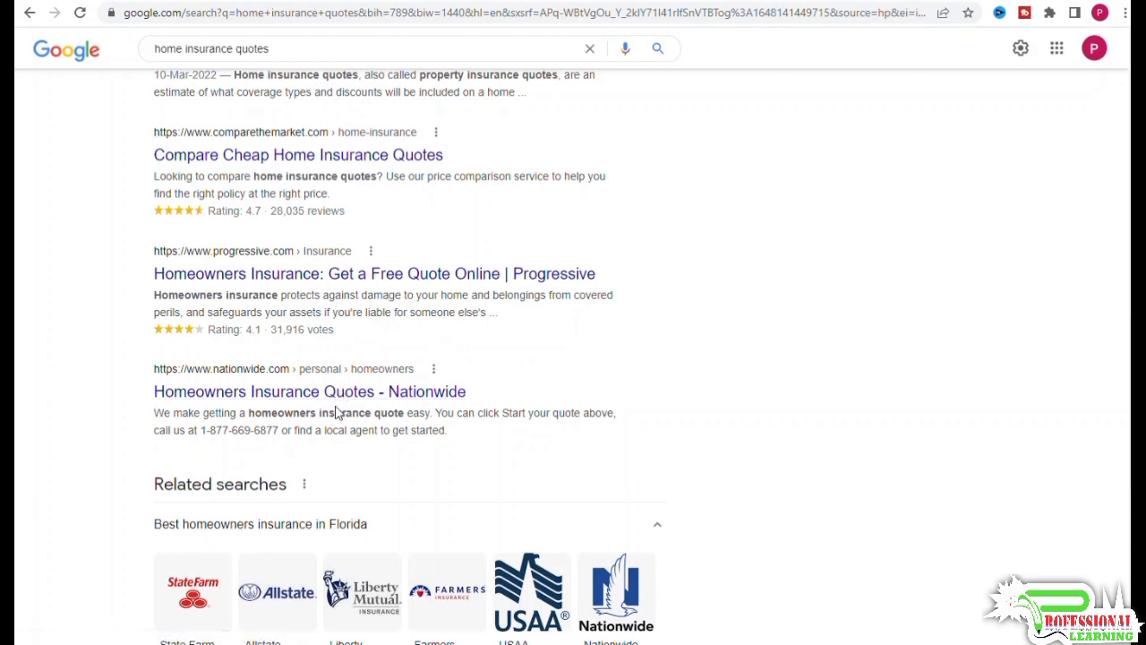
mouse_move(308, 391)
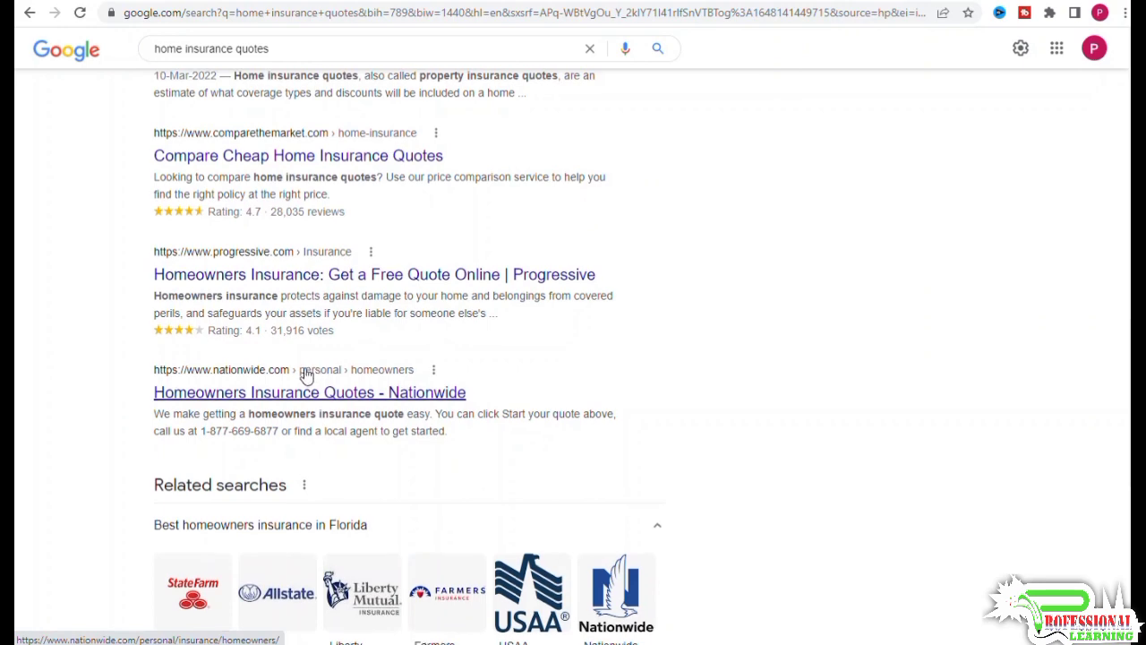
scroll(up, 3)
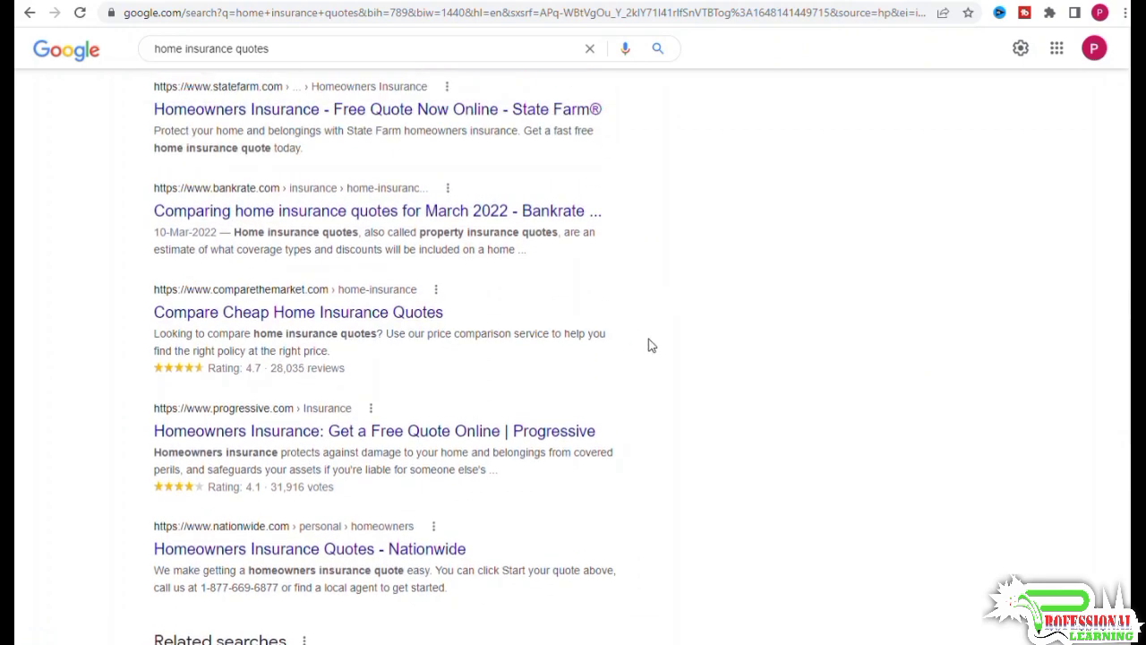
scroll(up, 3)
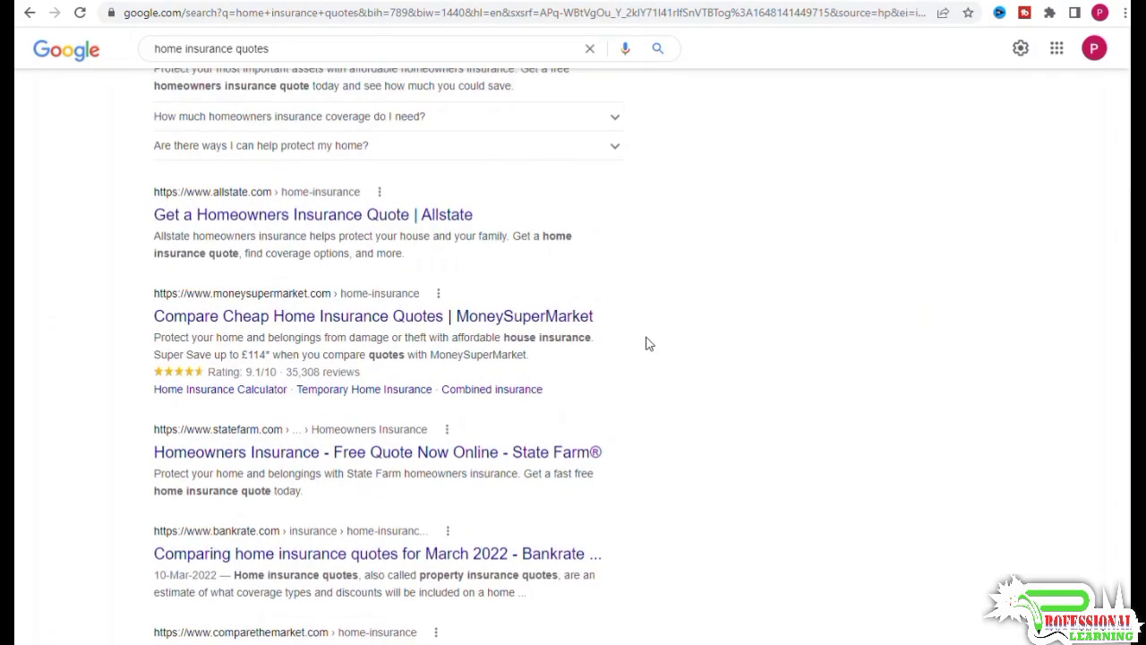
scroll(up, 3)
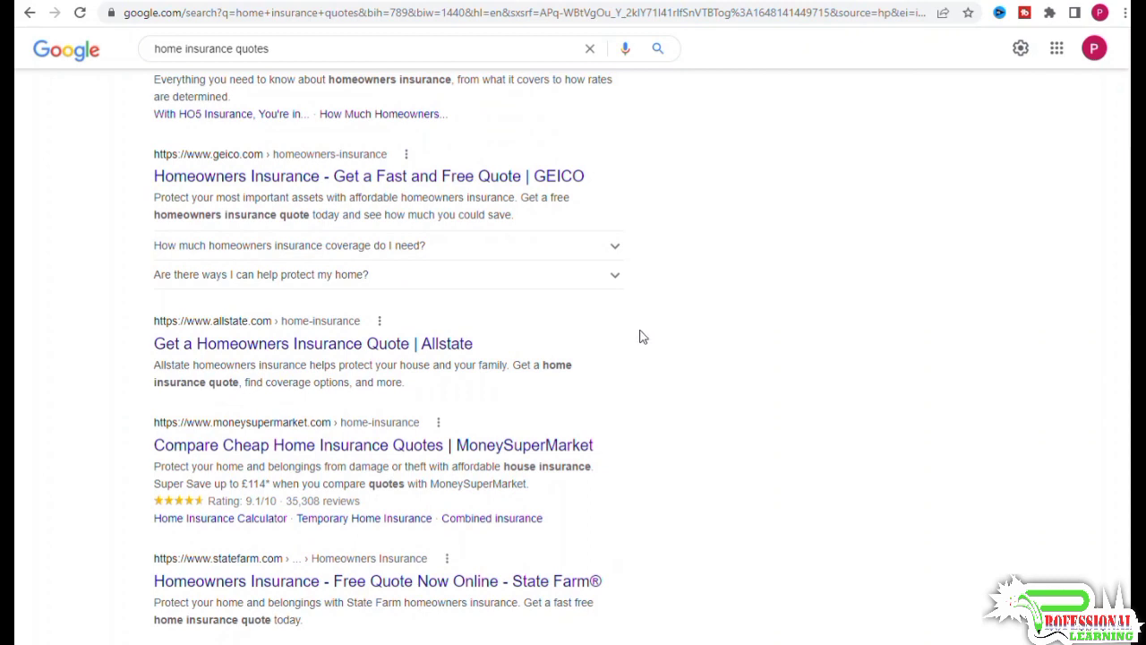
mouse_move(641, 338)
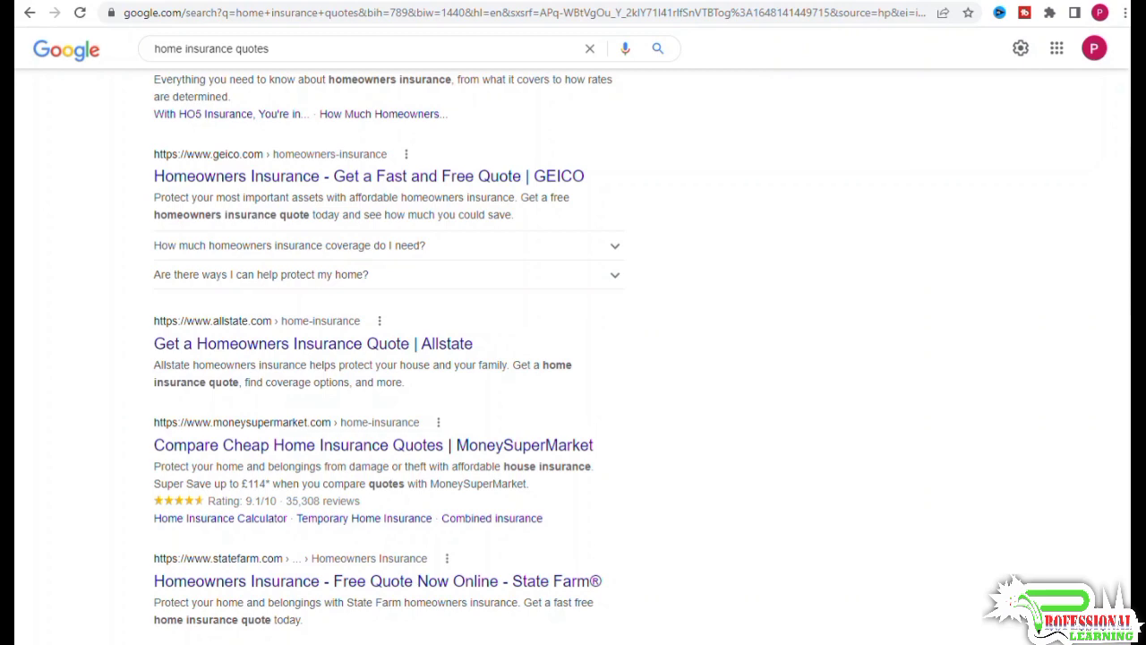
click(23, 12)
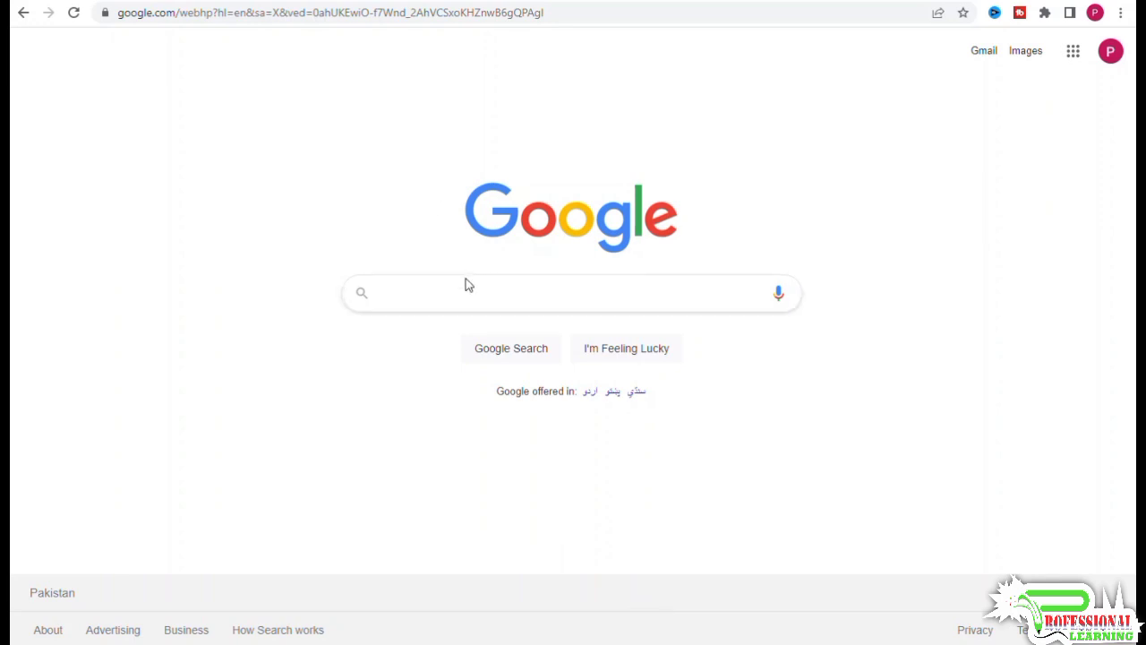
text(french)
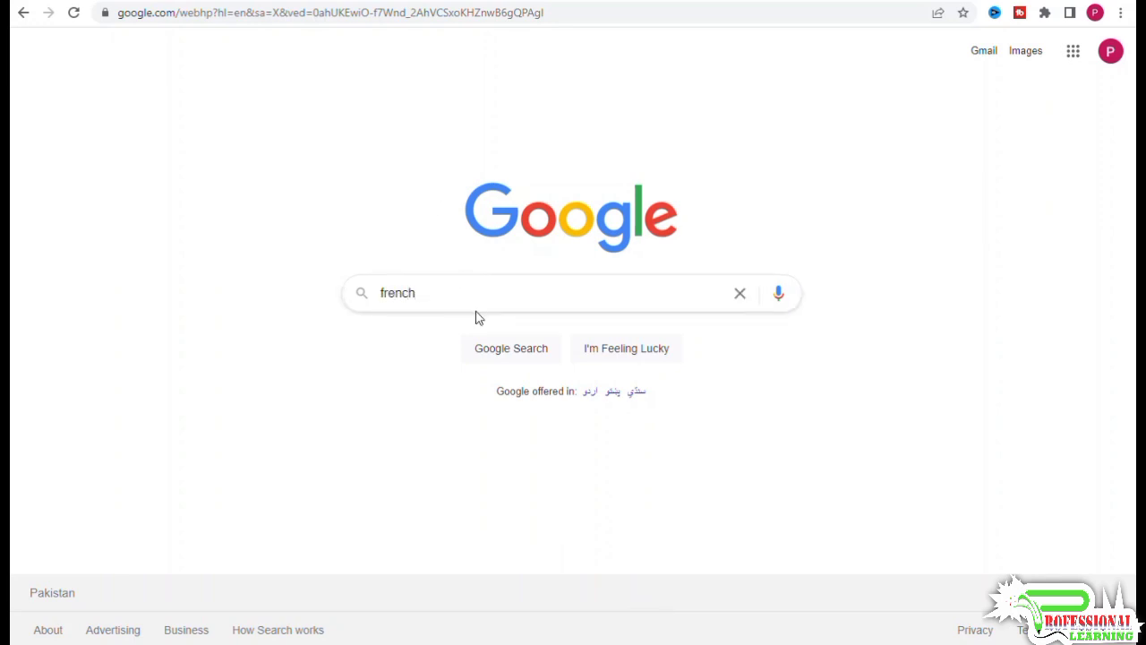
text(toast re)
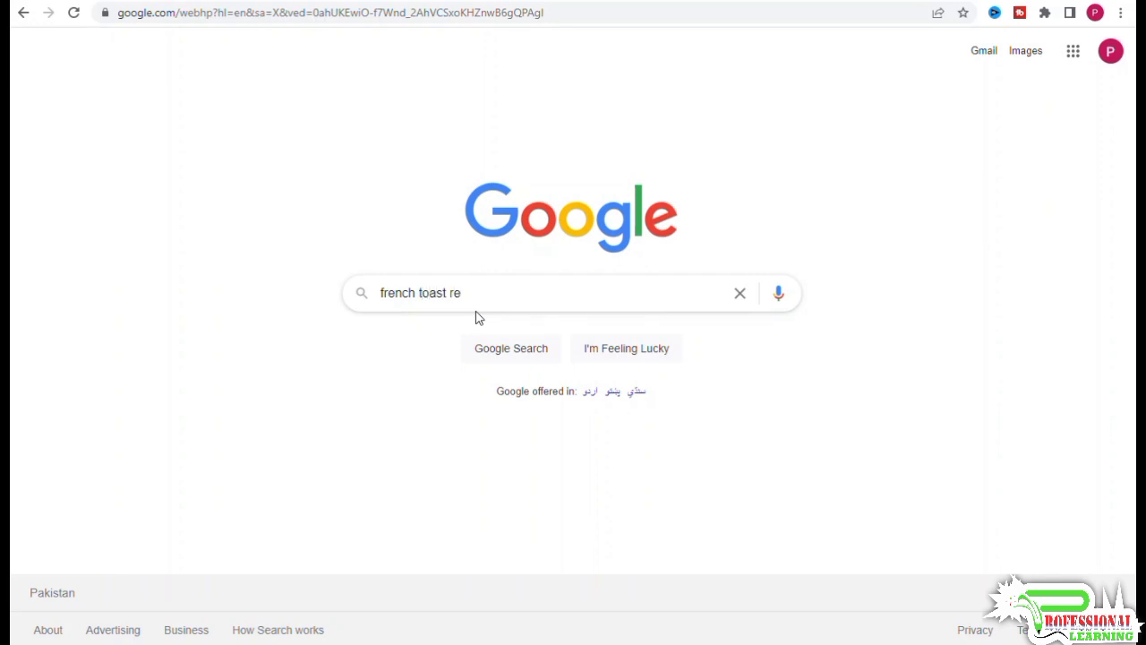
text(cipe)
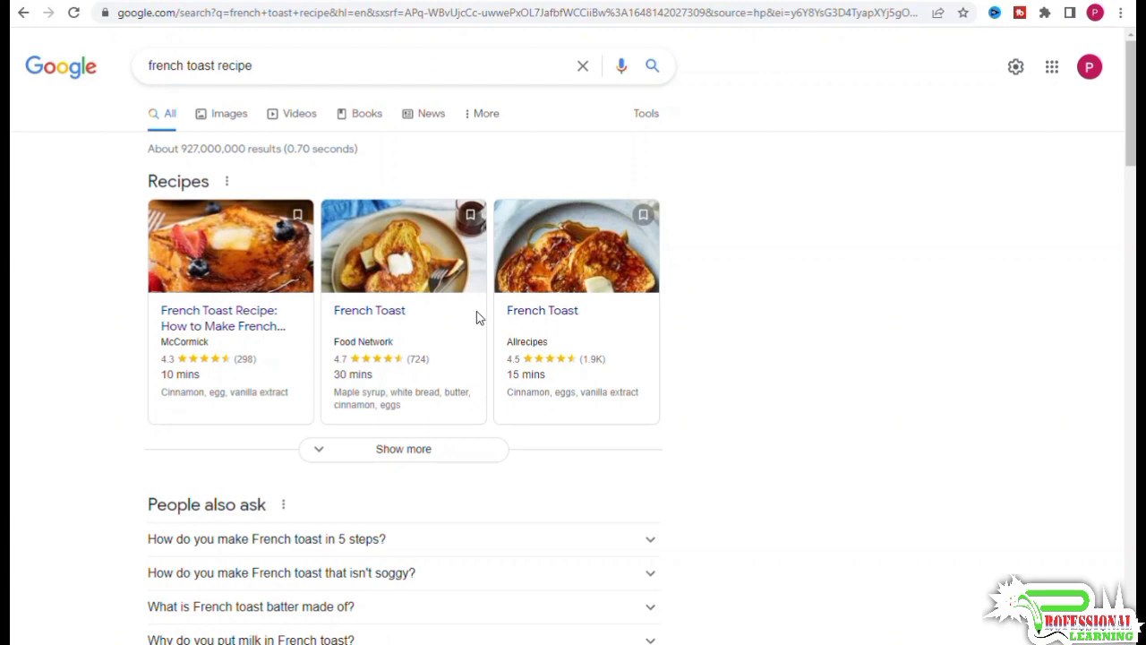
mouse_move(903, 438)
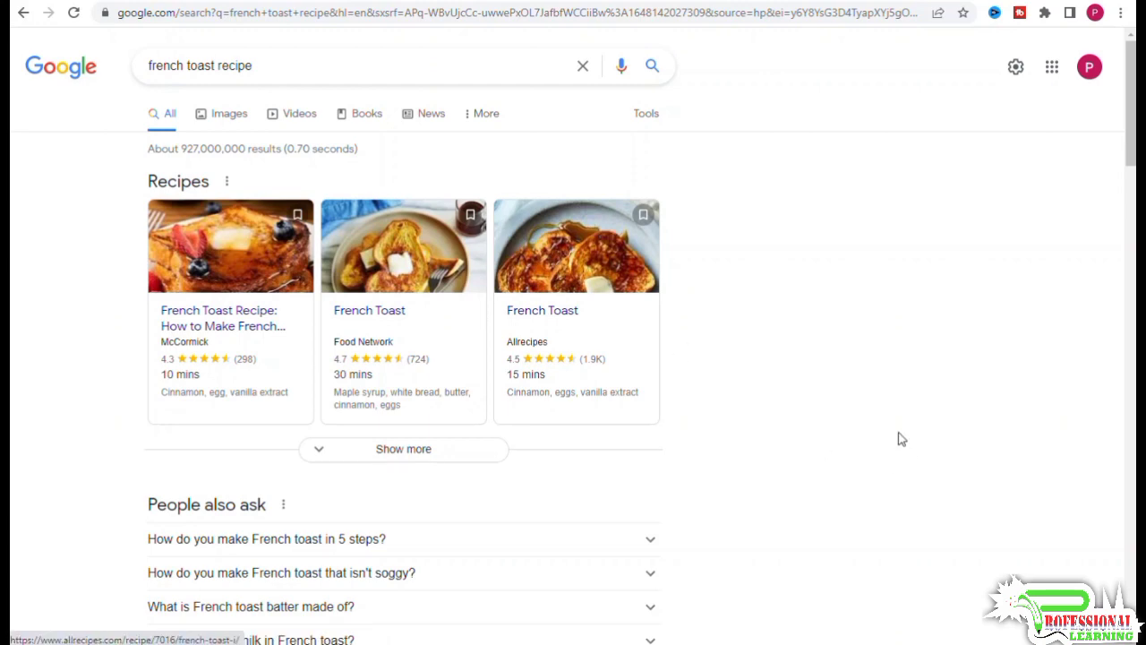
scroll(down, 3)
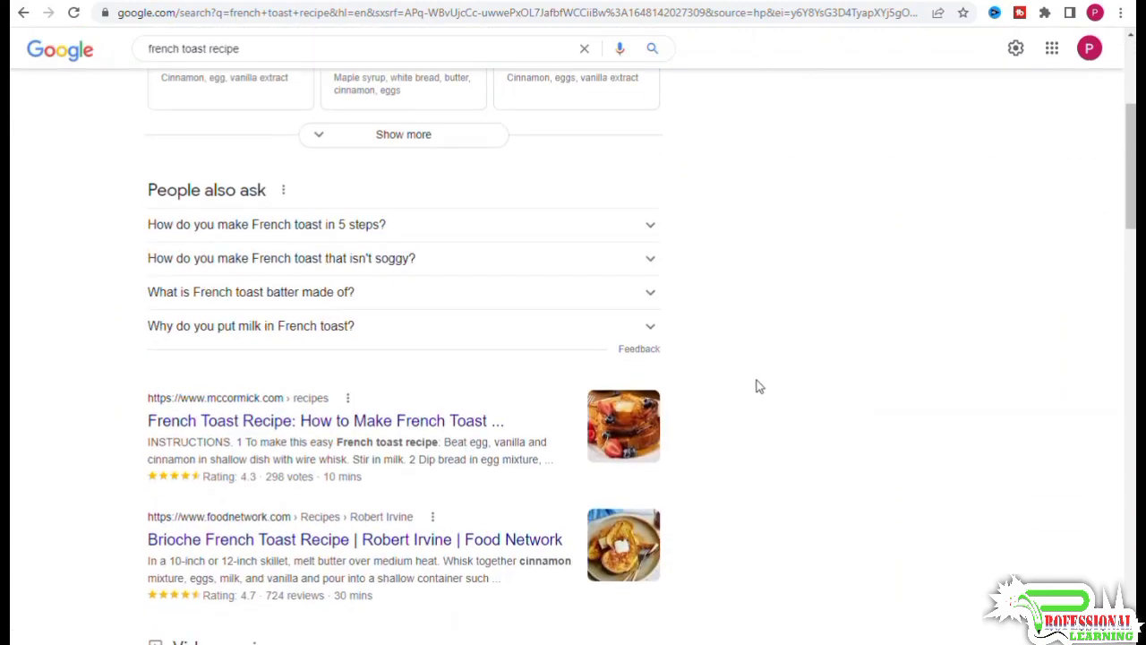
scroll(down, 3)
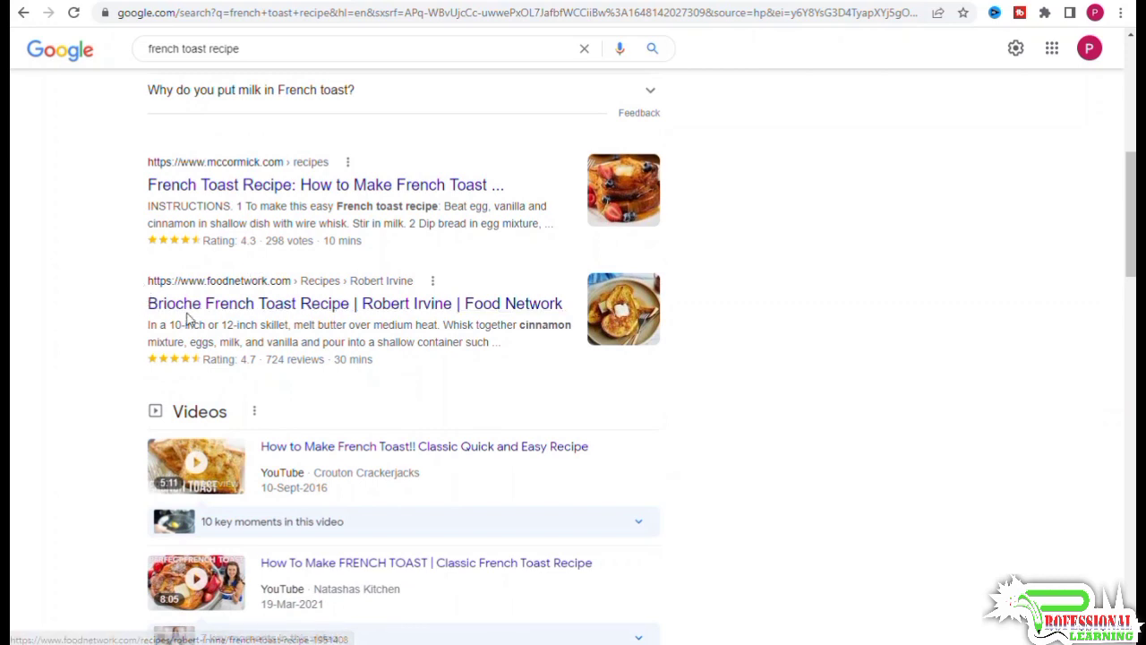
mouse_move(258, 302)
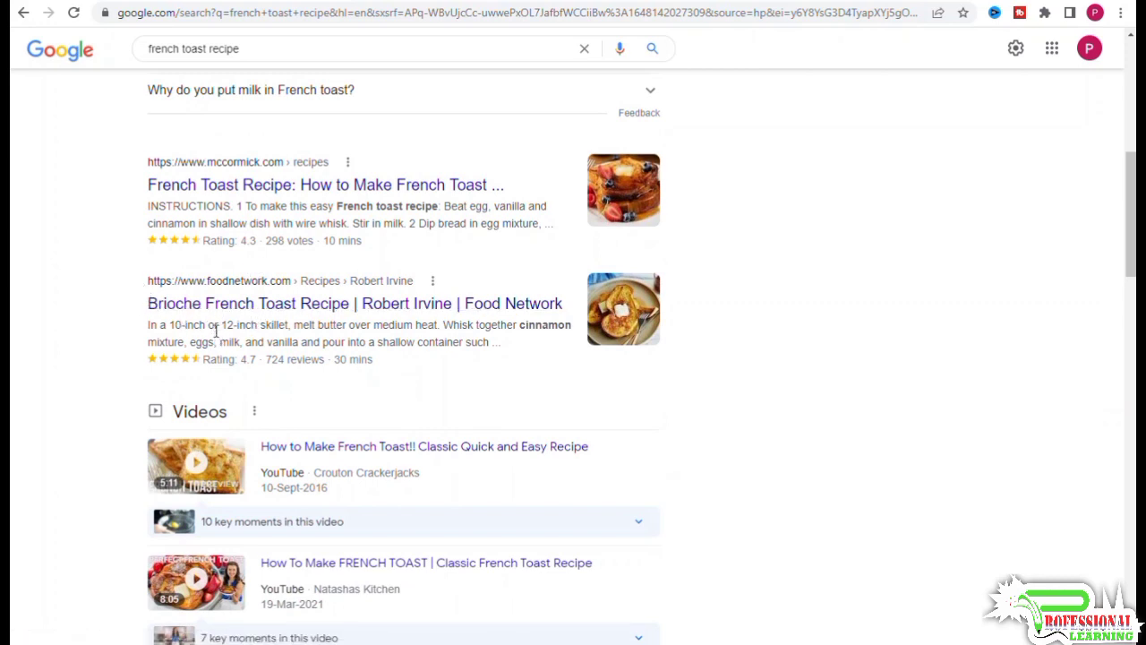
scroll(down, 3)
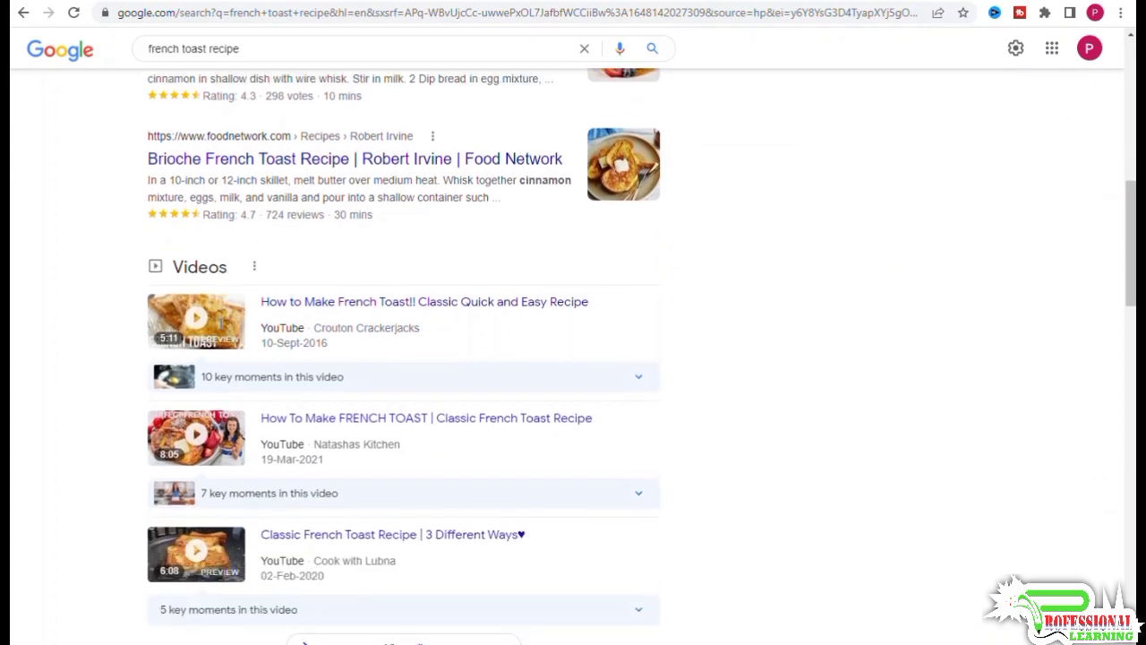
scroll(down, 3)
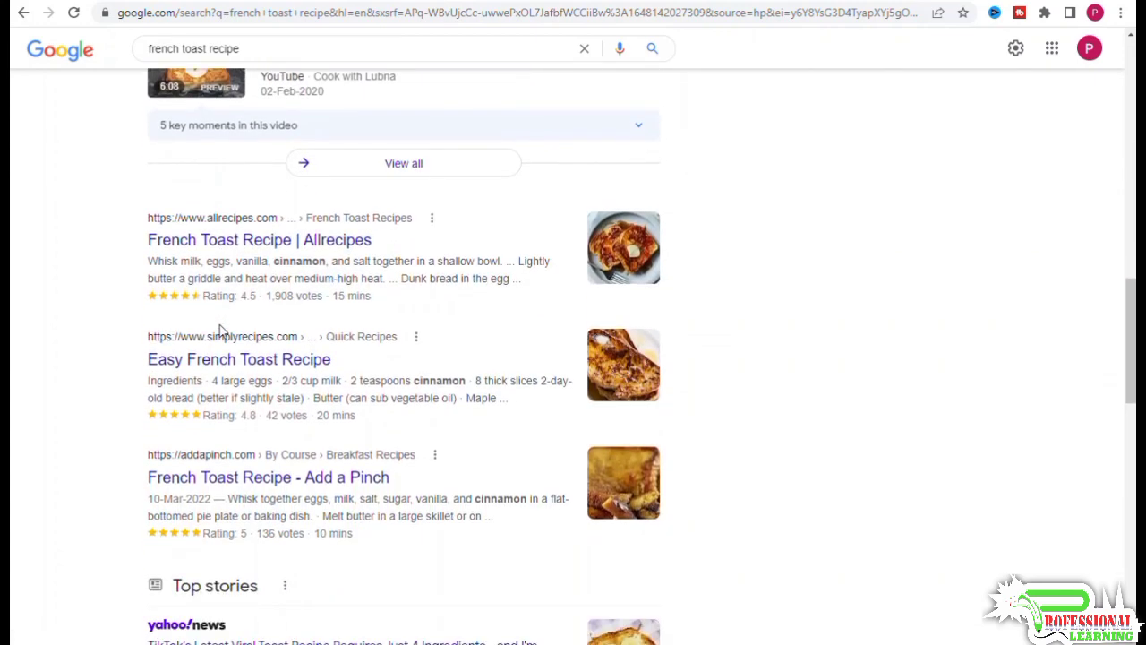
scroll(down, 3)
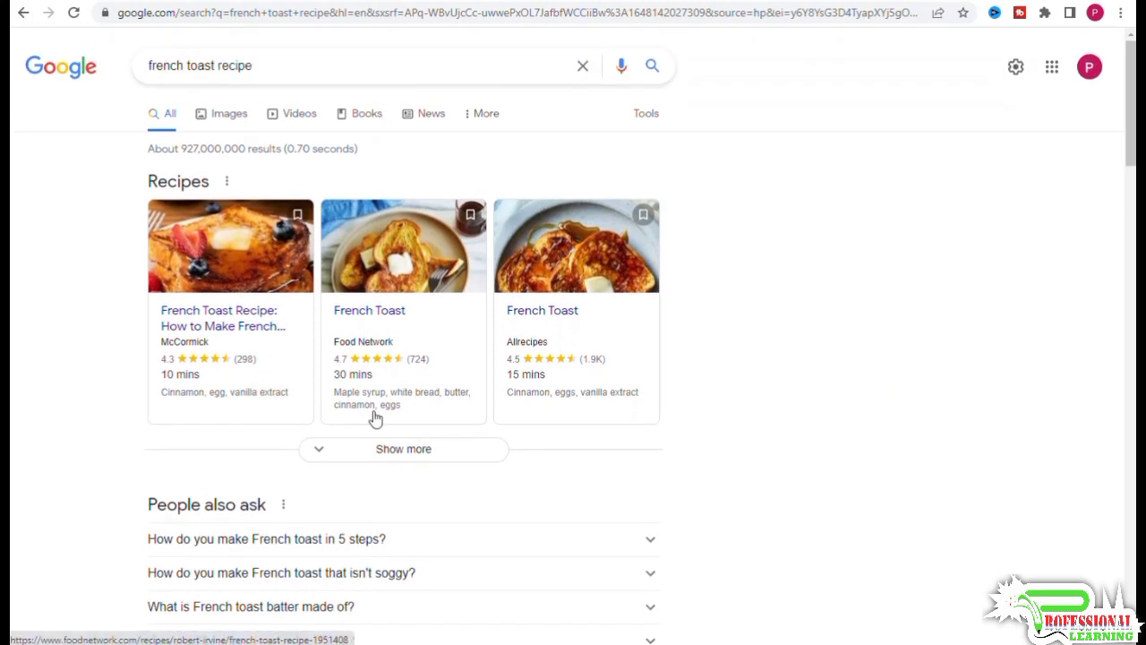
scroll(down, 3)
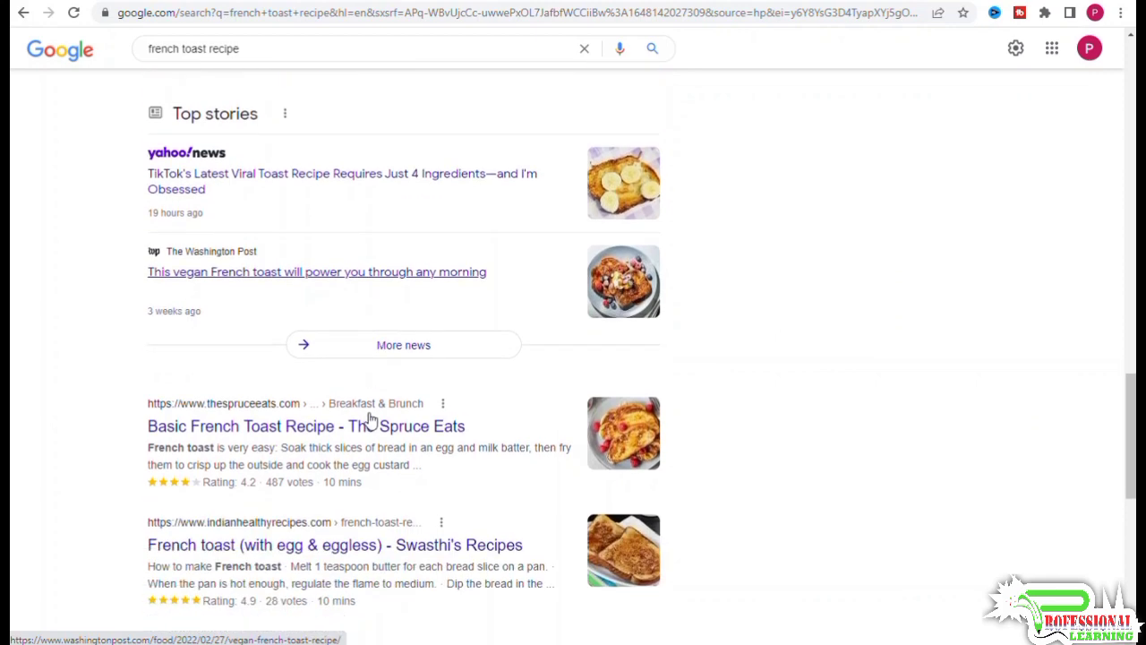
scroll(down, 3)
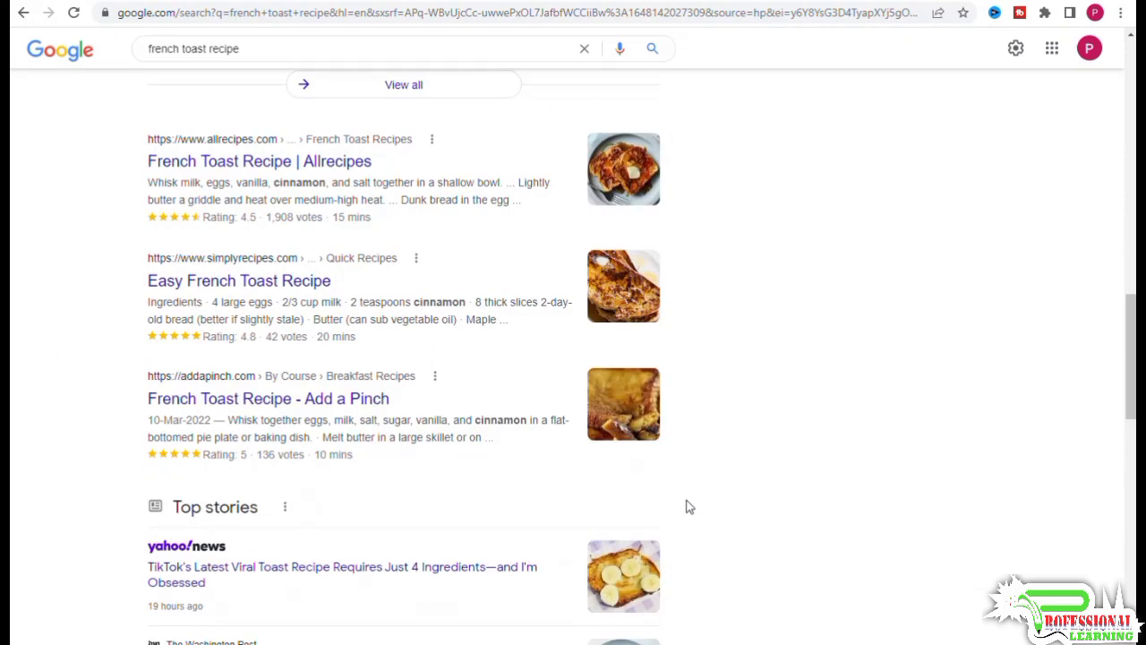
scroll(down, 3)
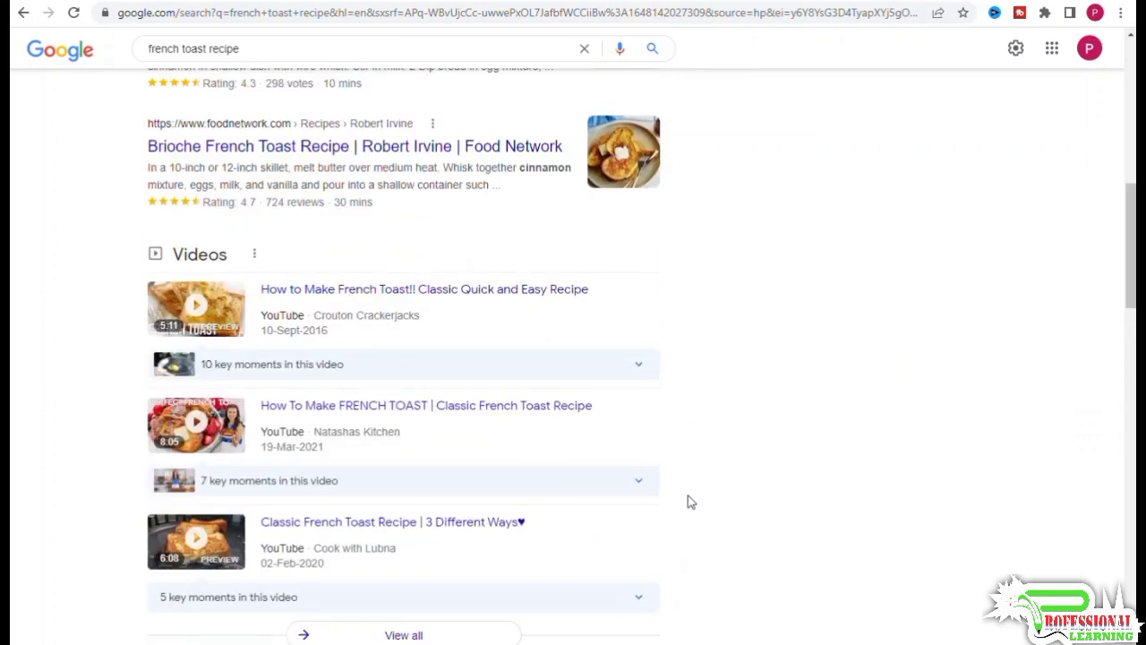
mouse_move(684, 472)
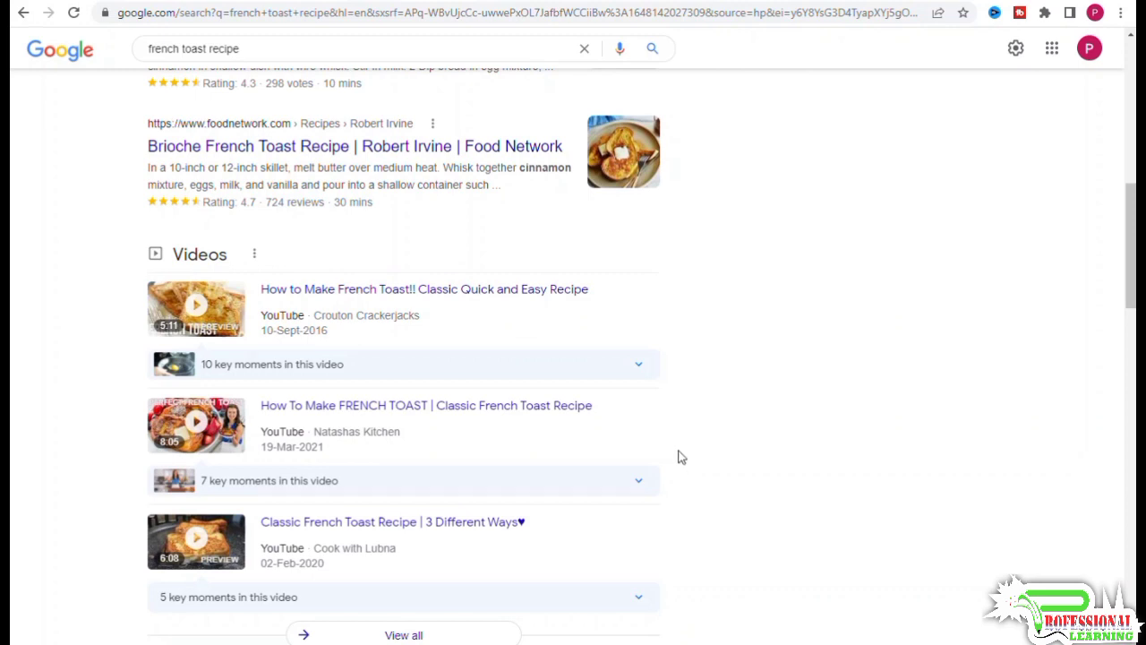
mouse_move(677, 451)
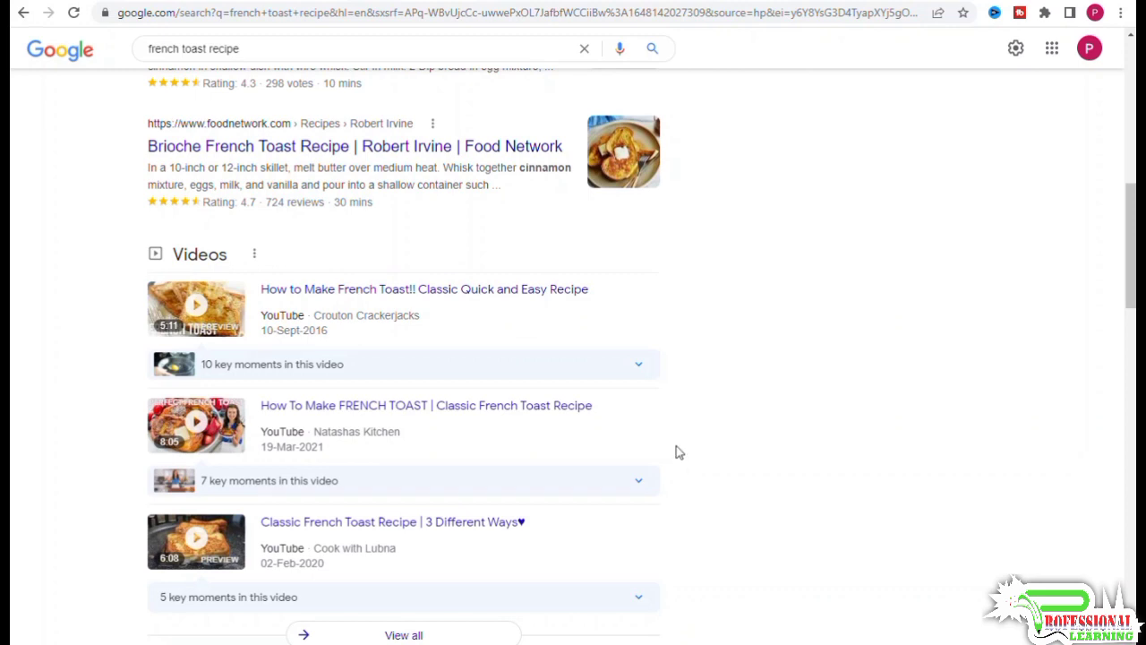
mouse_move(680, 455)
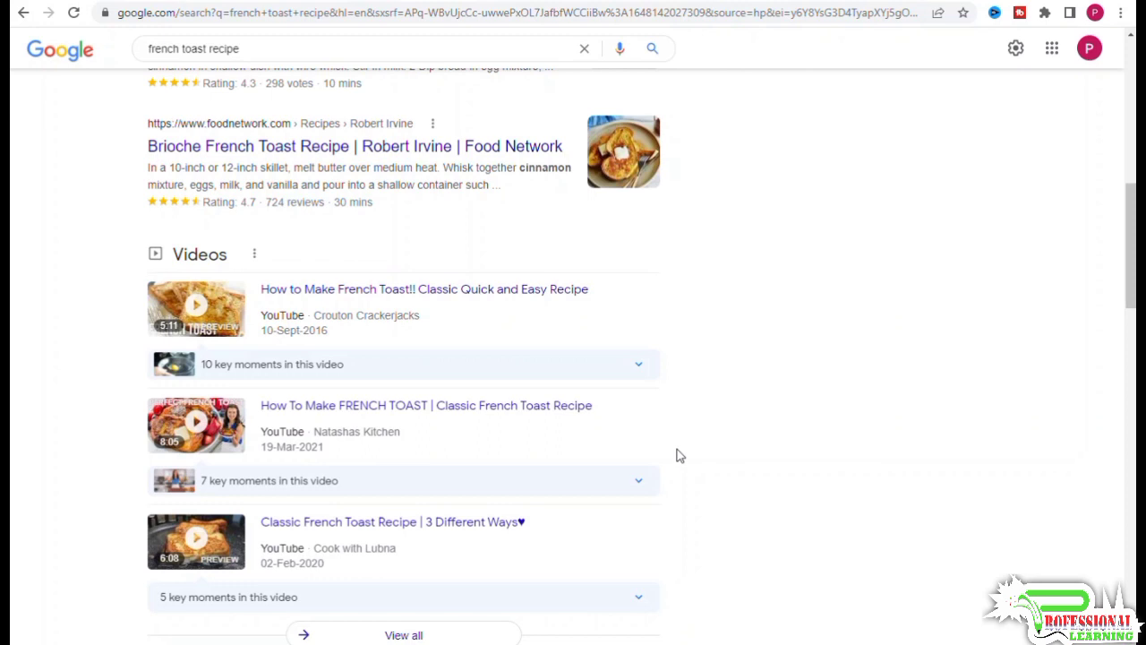
mouse_move(676, 456)
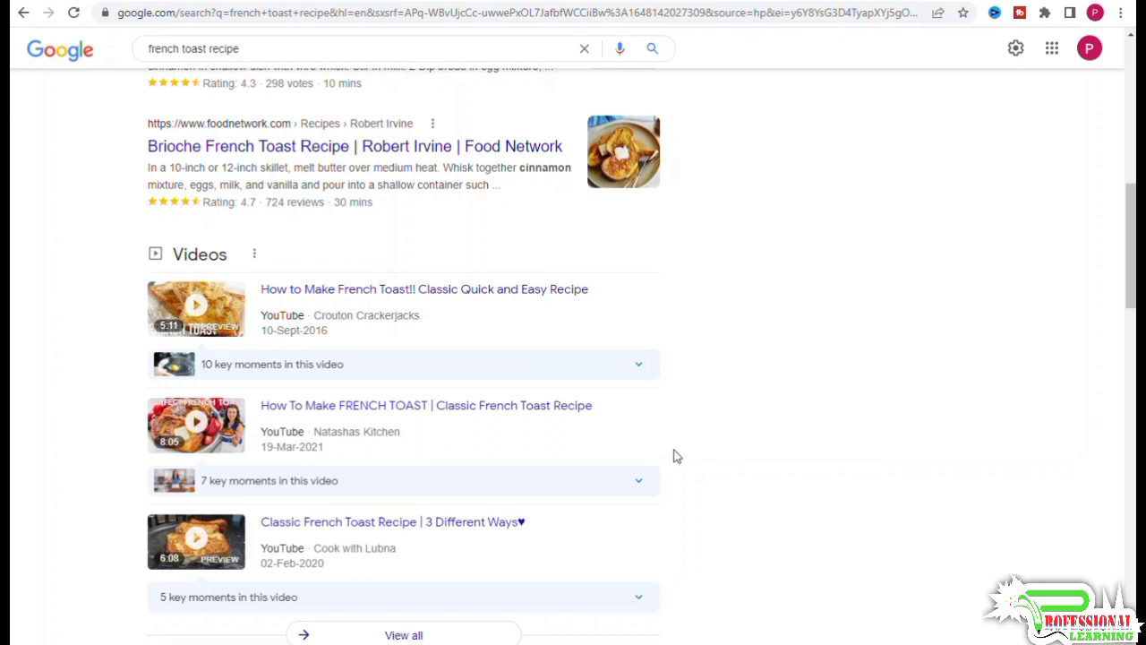
mouse_move(671, 459)
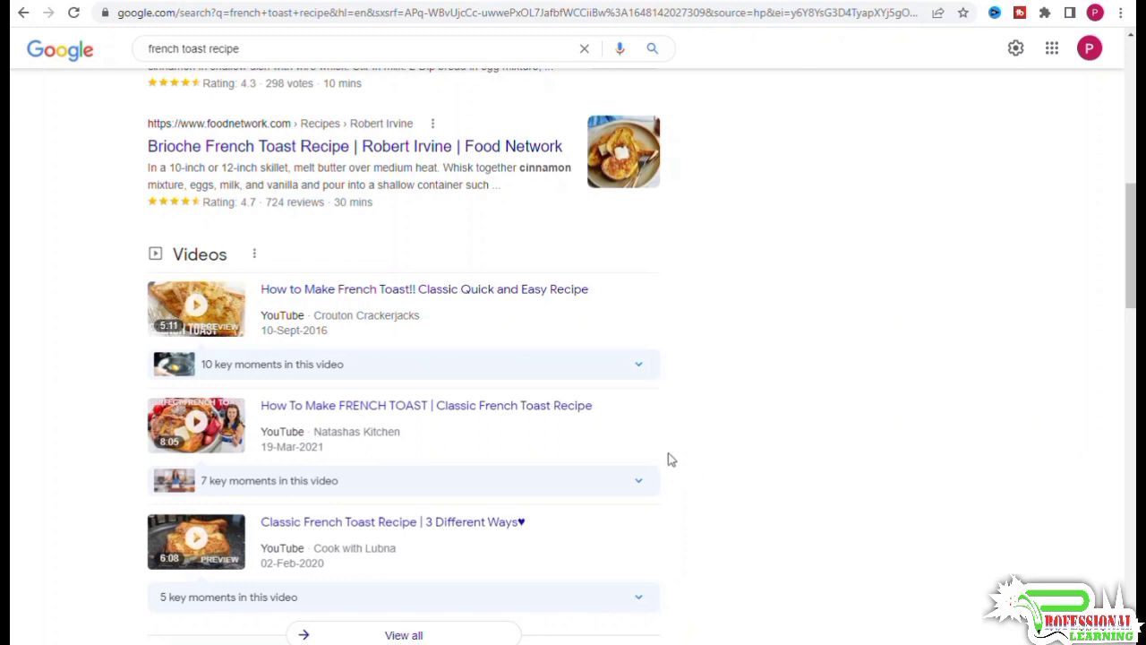
mouse_move(860, 416)
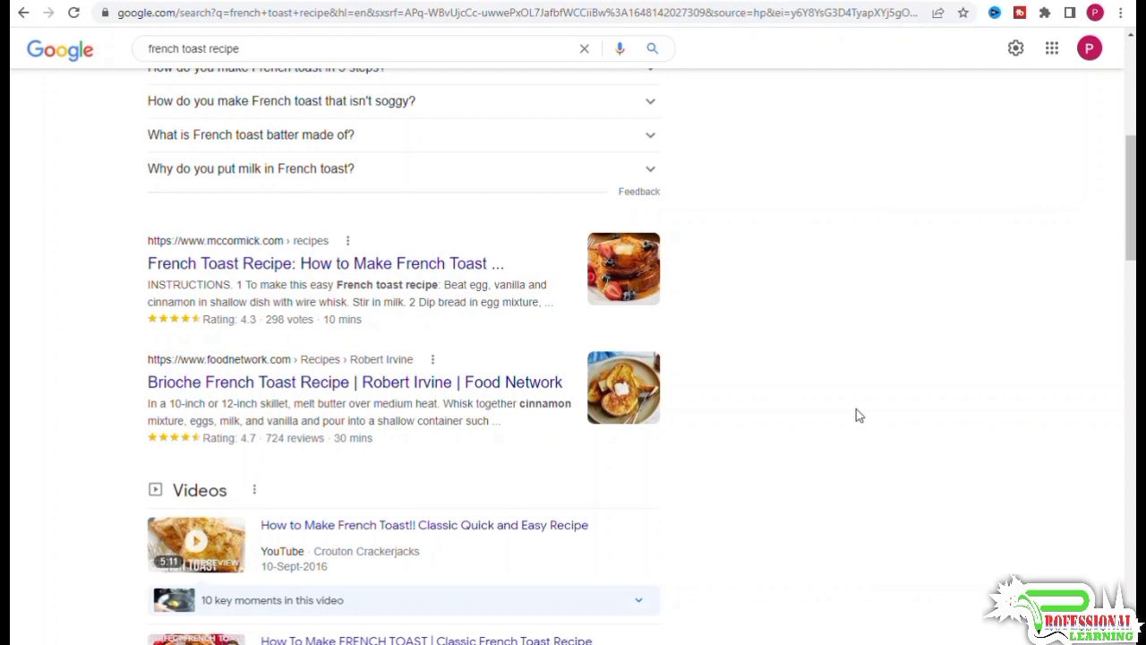
mouse_move(849, 422)
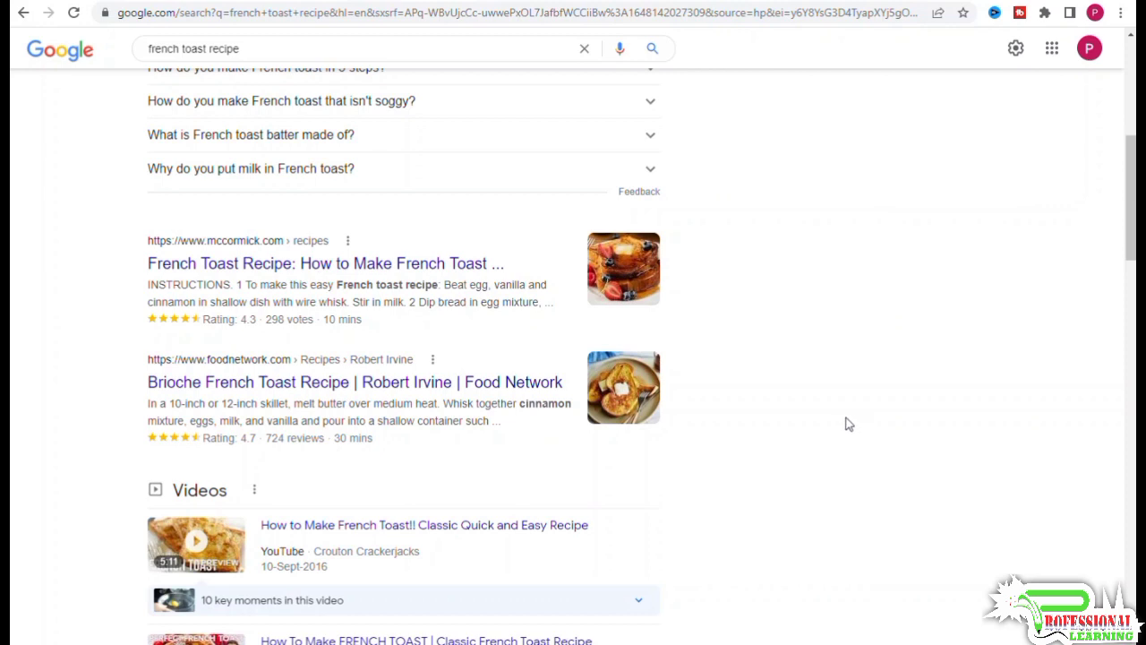
mouse_move(845, 410)
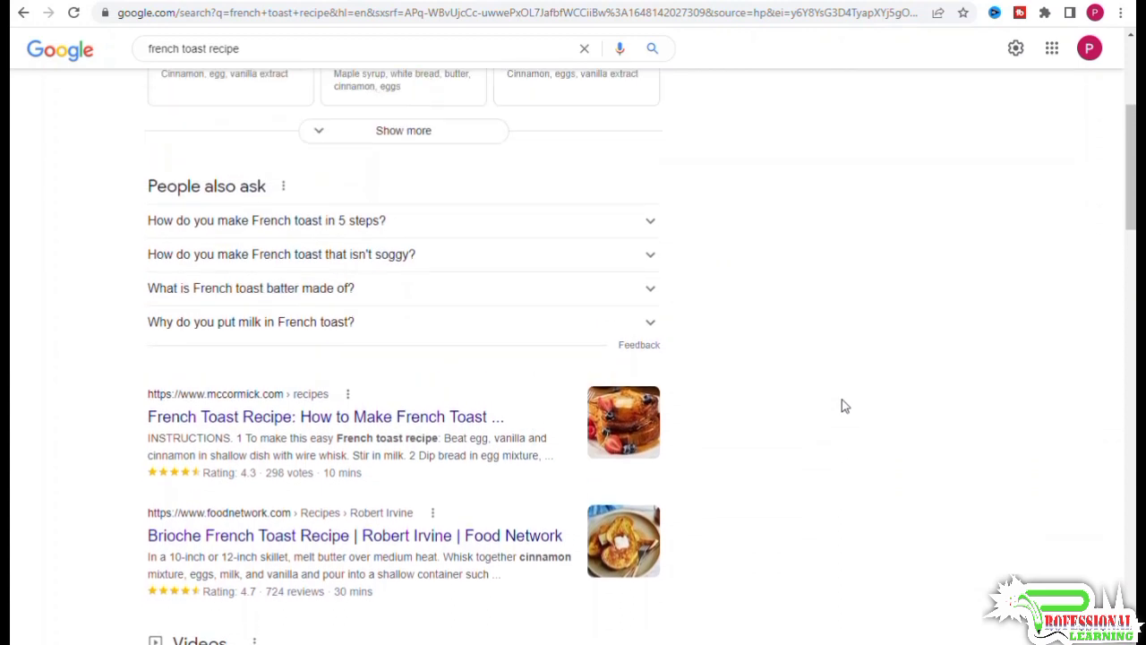
scroll(down, 3)
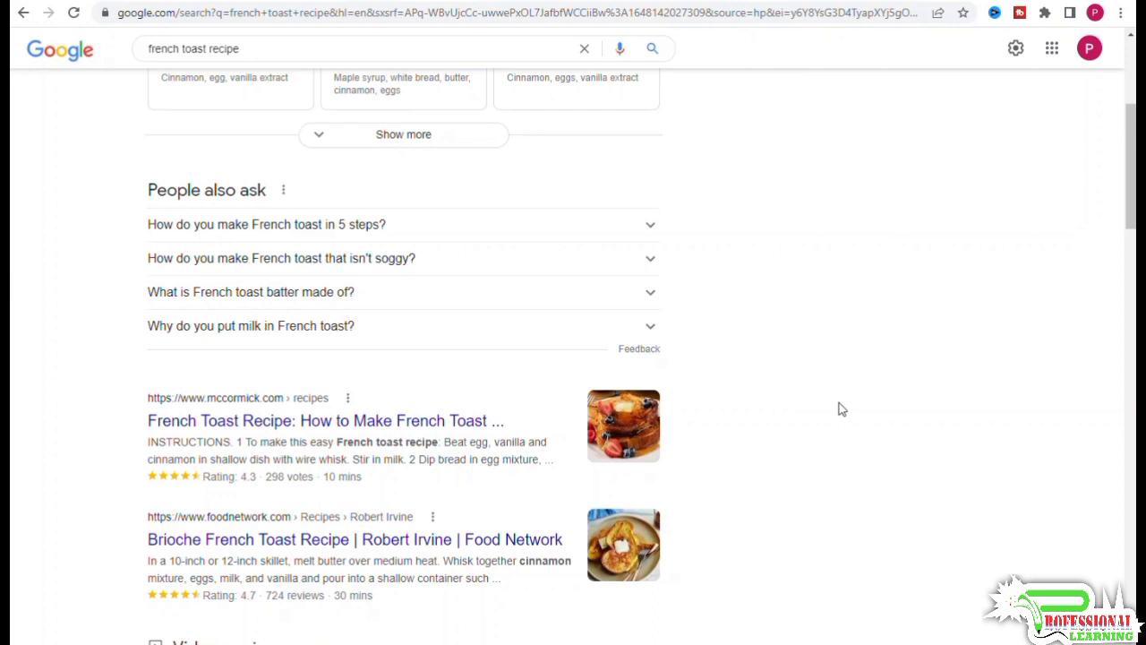
mouse_move(841, 401)
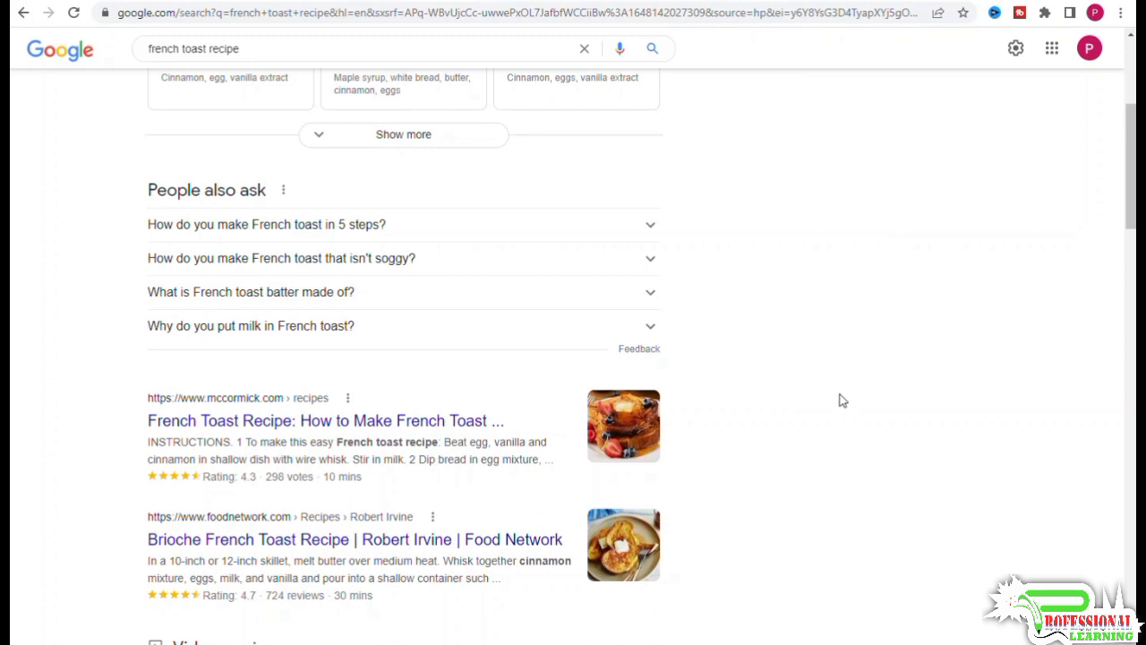
mouse_move(842, 404)
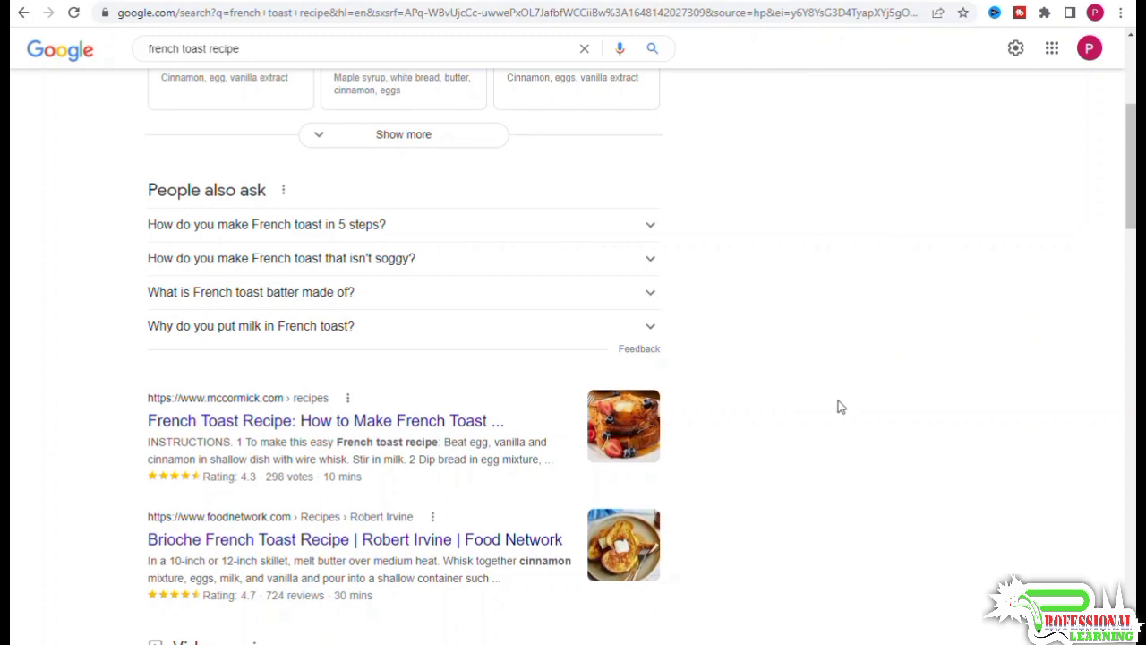
mouse_move(842, 410)
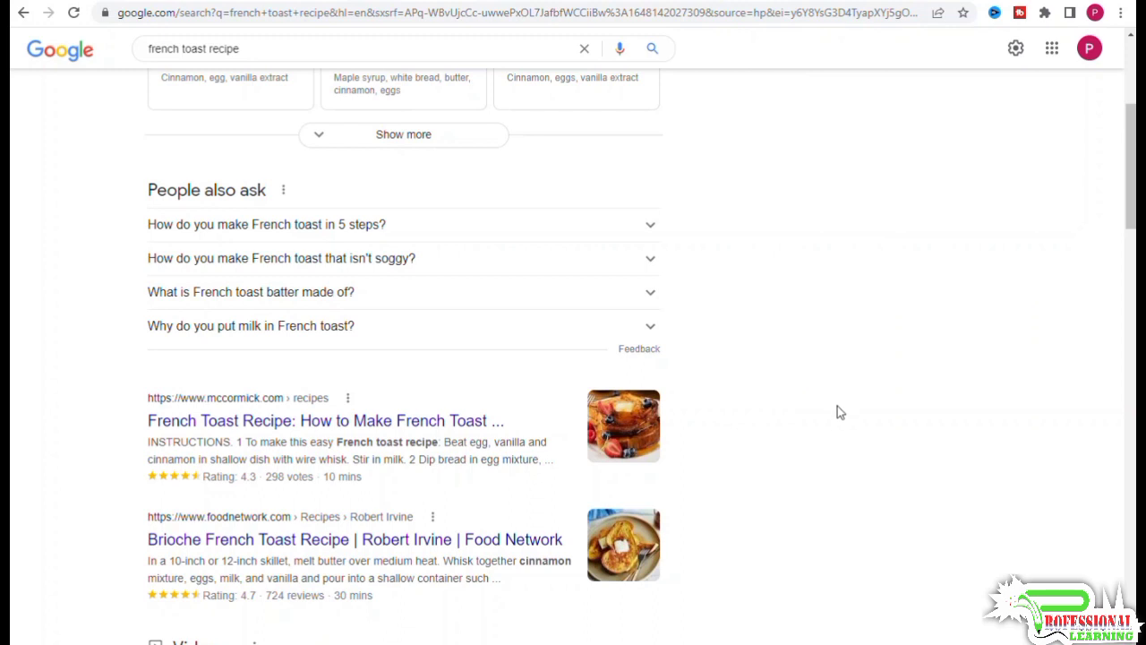
mouse_move(838, 412)
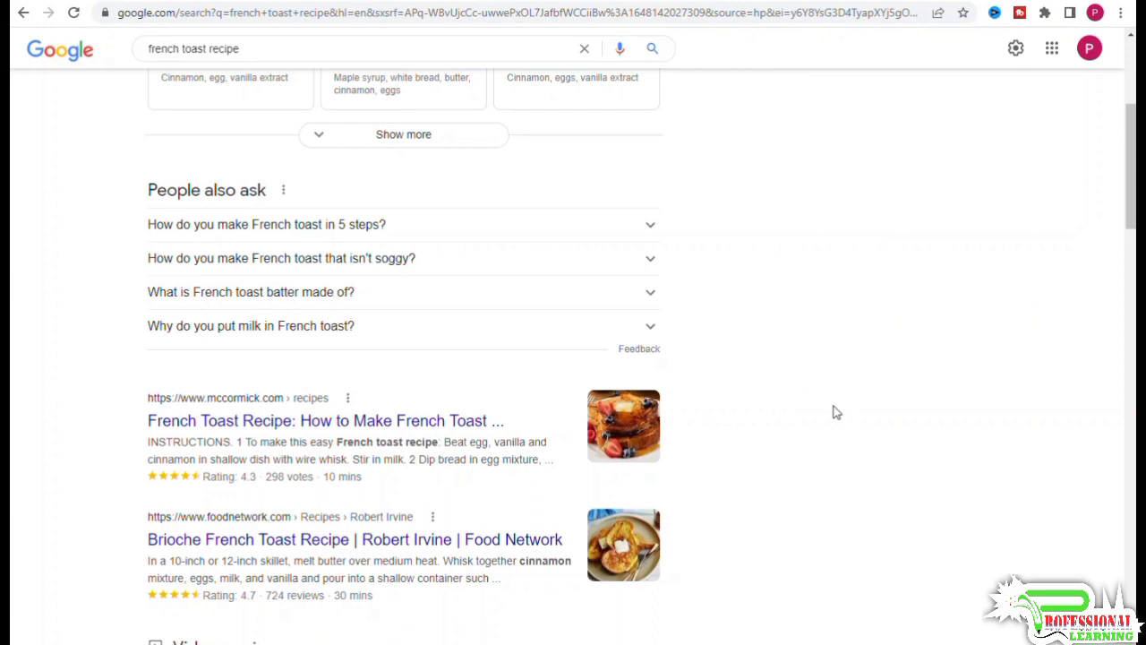
mouse_move(831, 437)
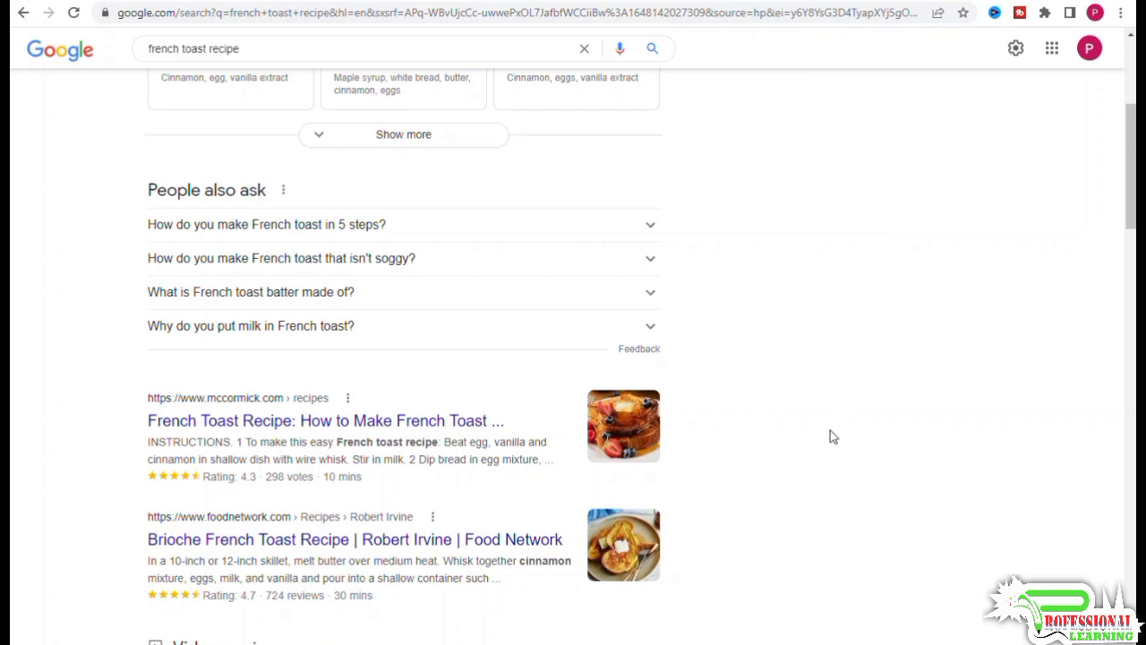
mouse_move(823, 437)
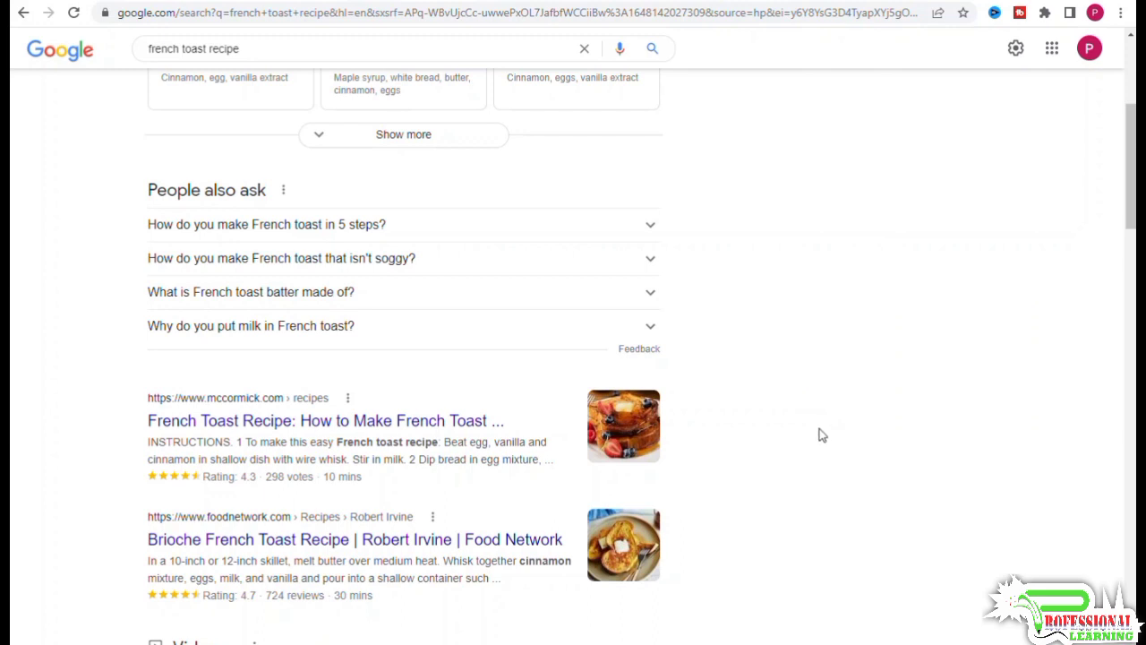
mouse_move(813, 437)
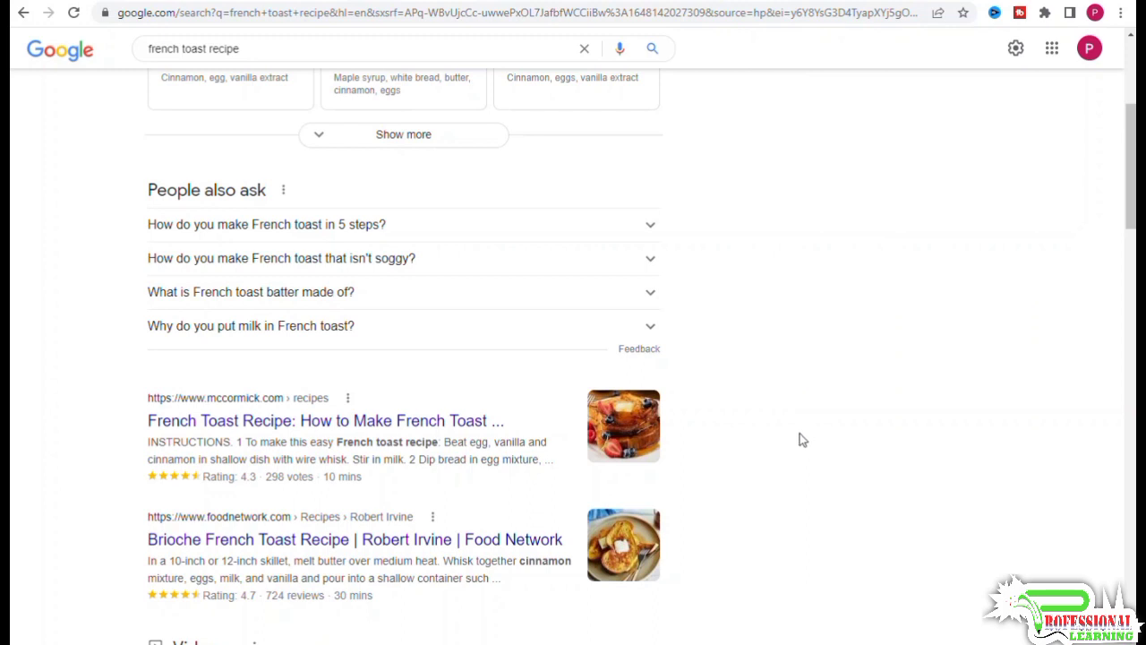
mouse_move(838, 511)
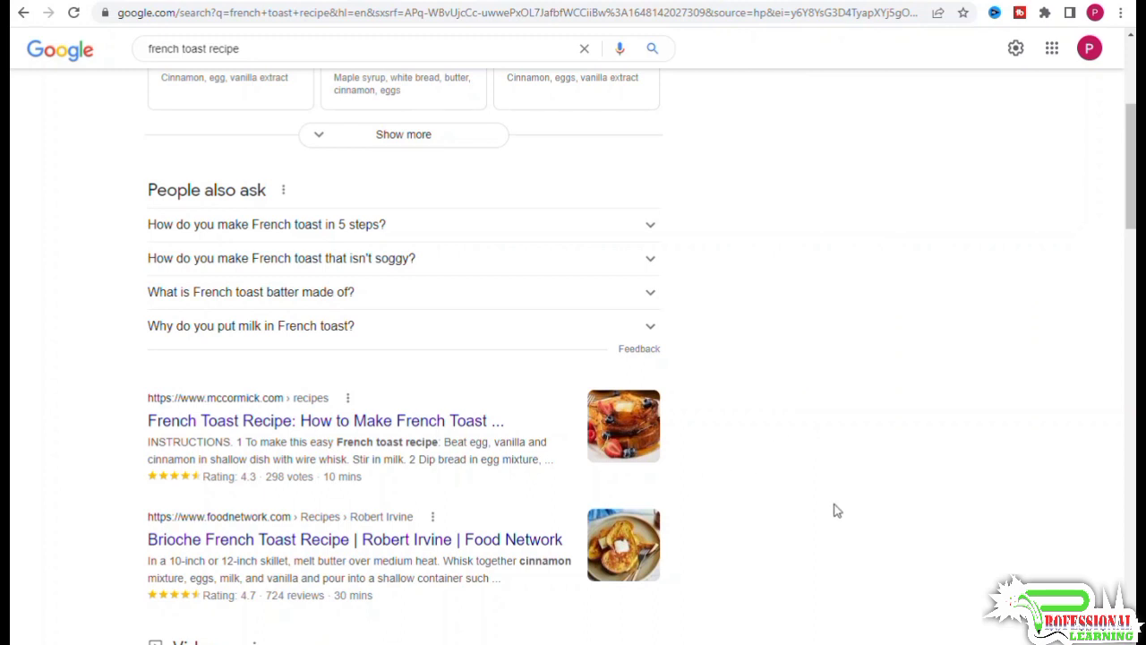
mouse_move(824, 498)
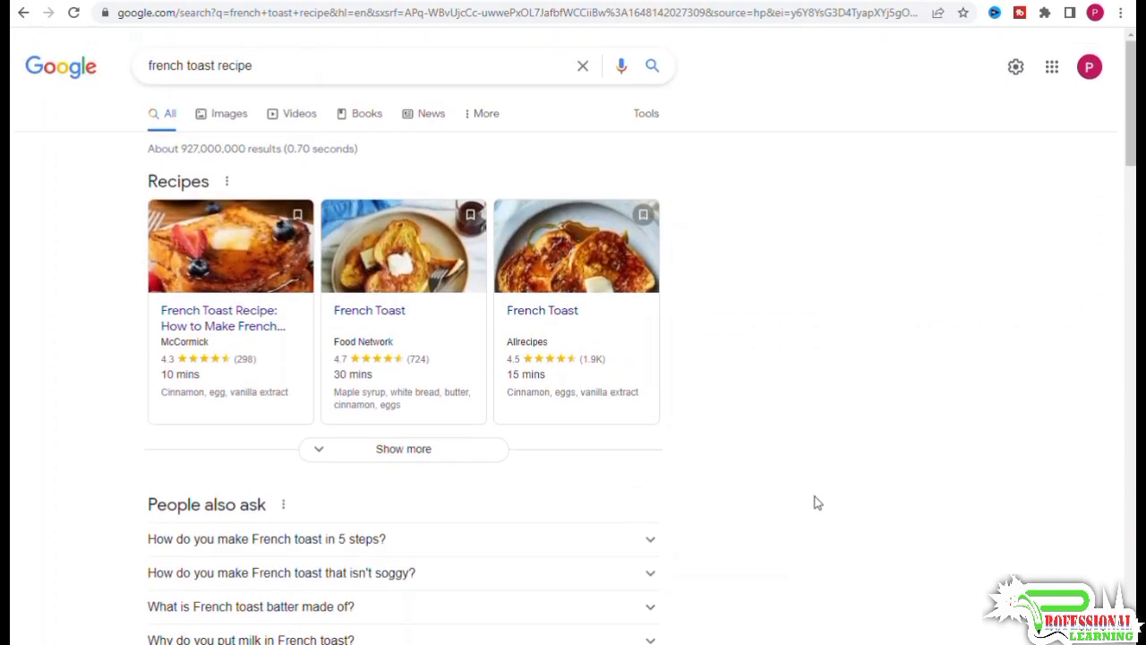
scroll(down, 3)
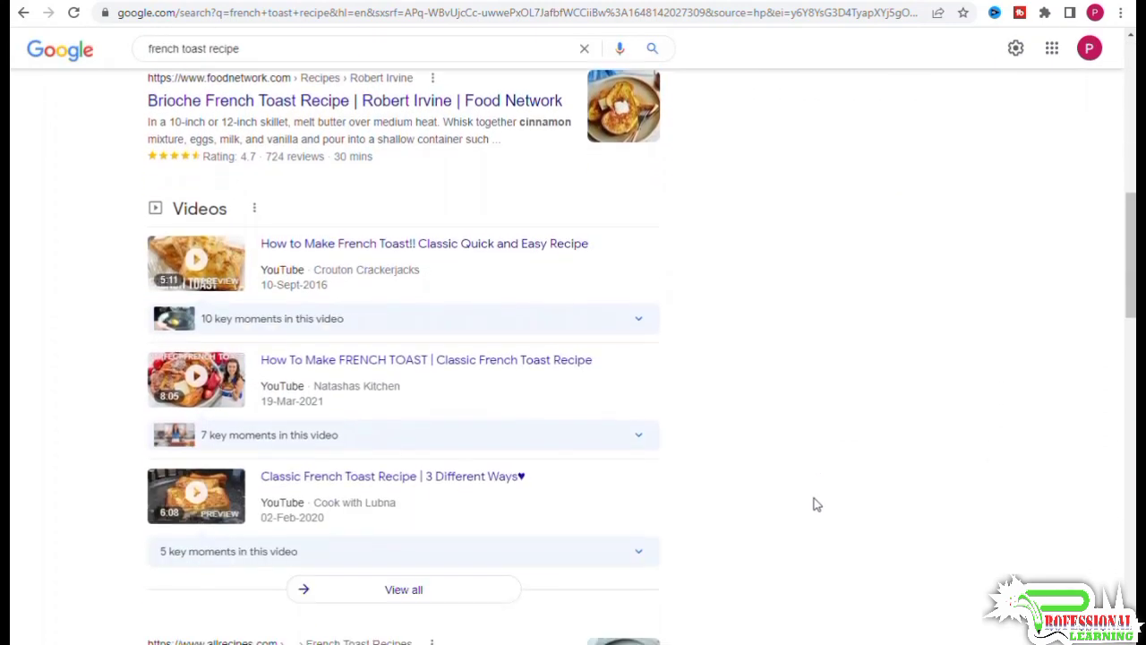
scroll(down, 3)
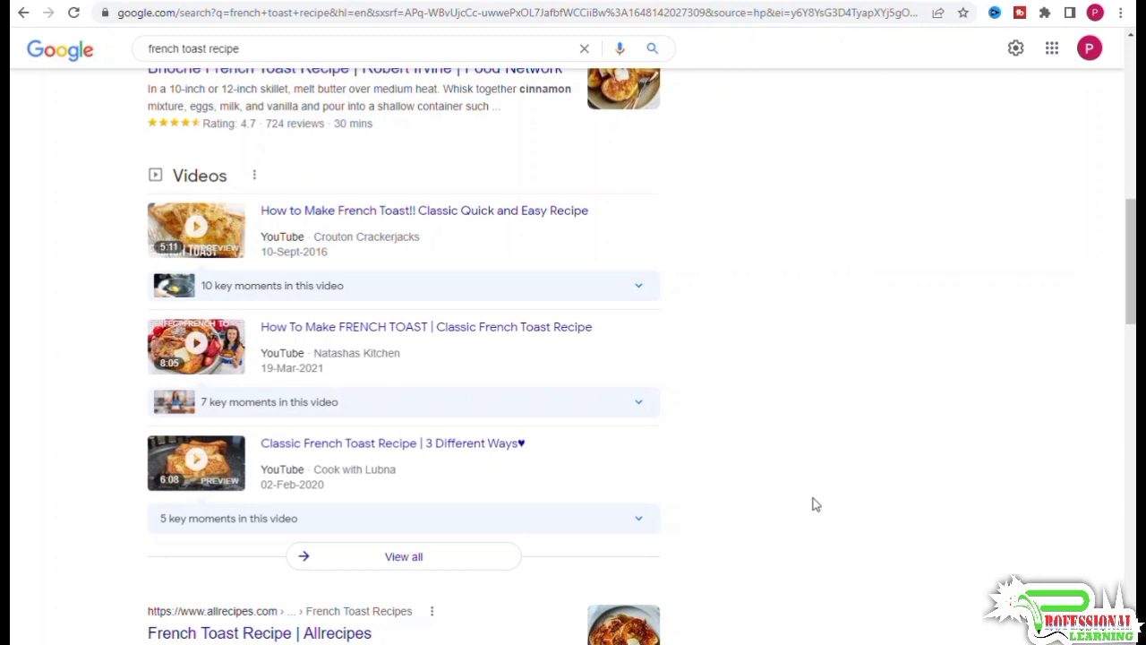
mouse_move(806, 452)
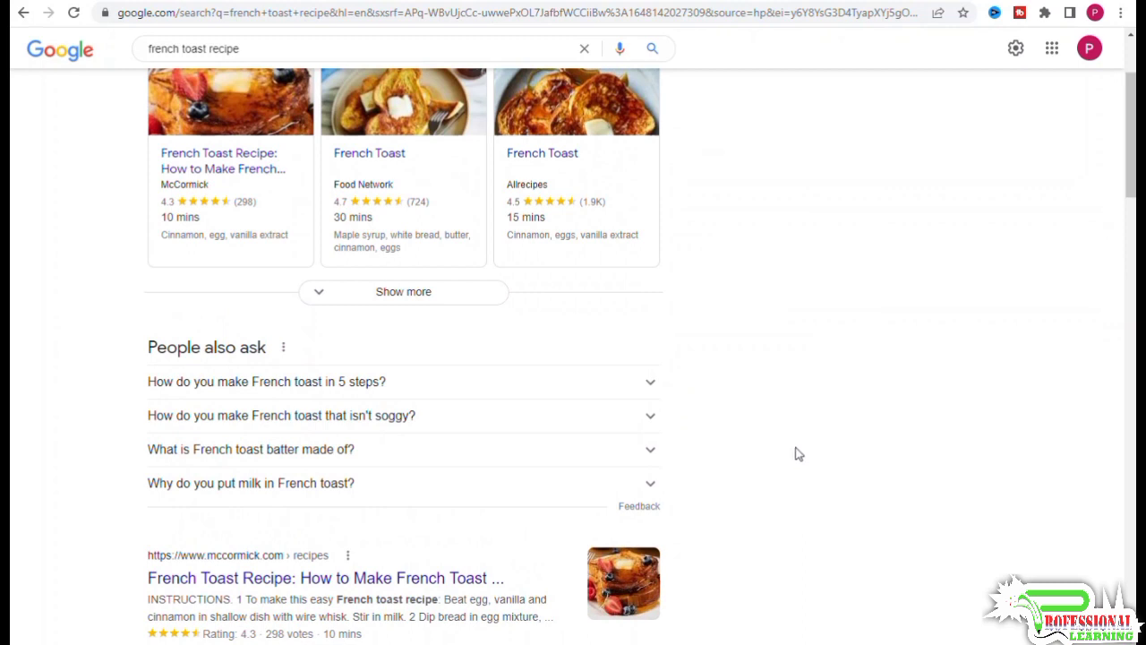
scroll(up, 3)
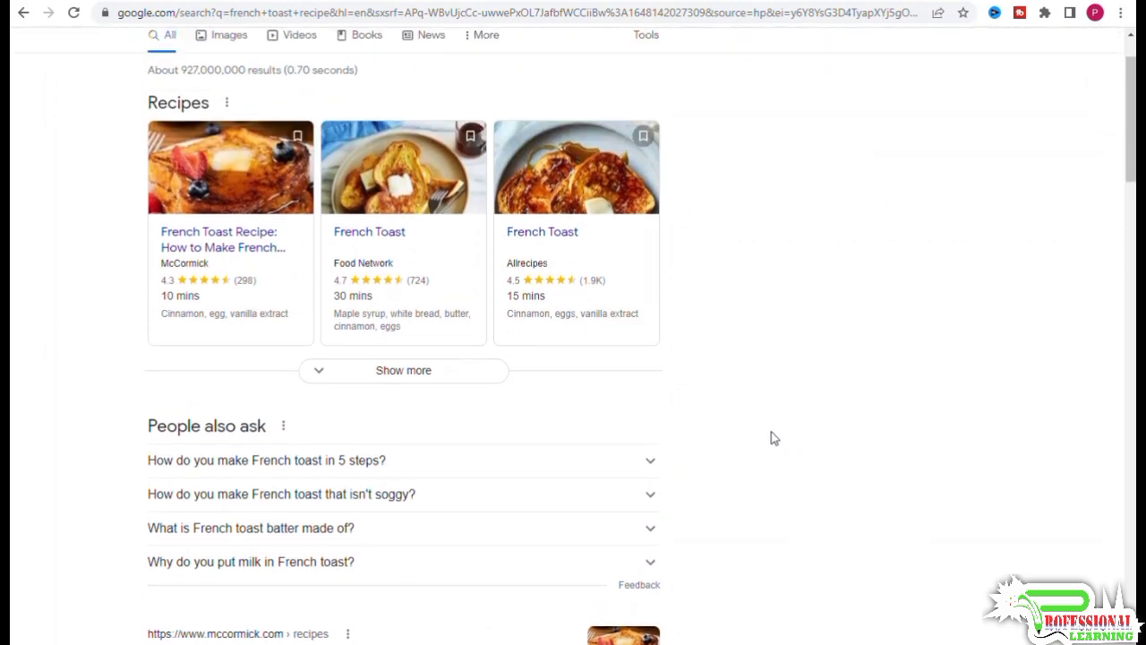
mouse_move(1039, 348)
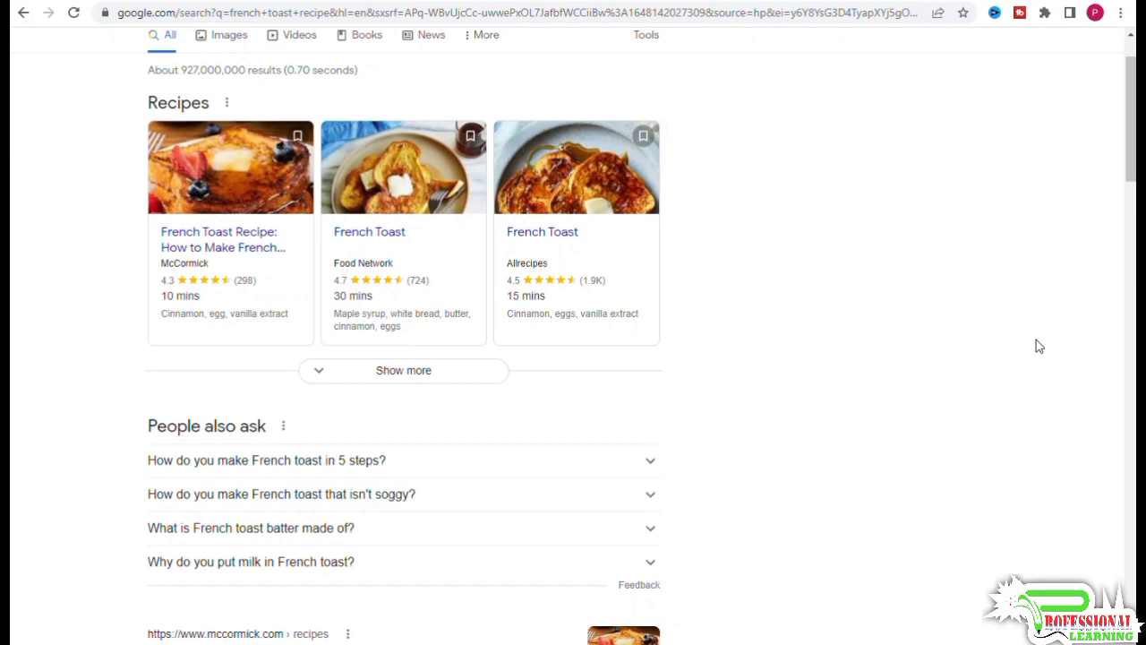